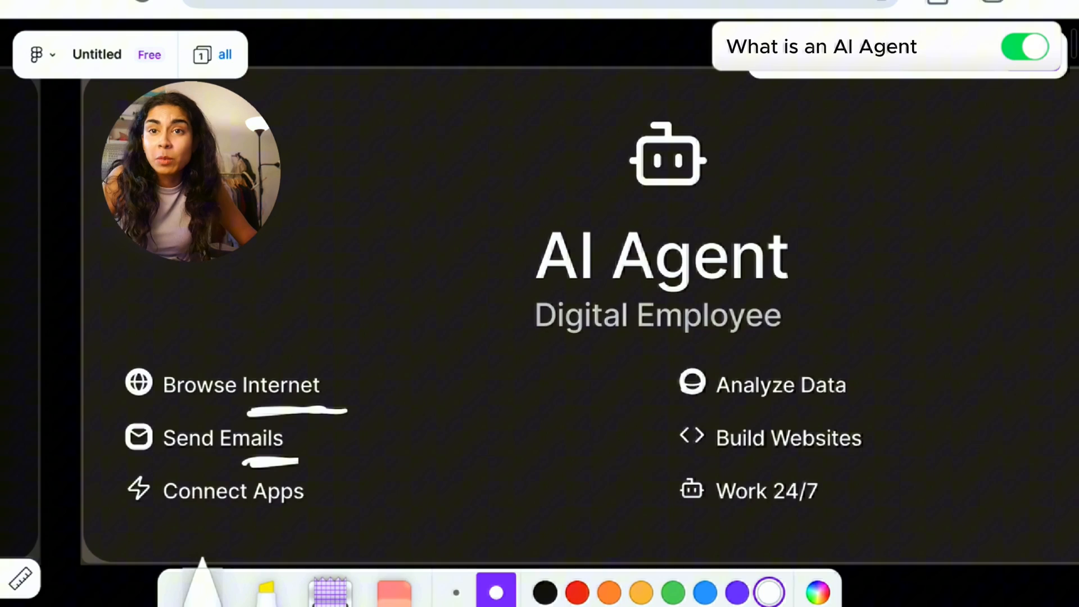
- Draw pen underlines beneath two more AI Agent capabilities on the slide
{"action": "left_click_drag", "start_coordinate": [214, 515], "coordinate": [316, 515]}
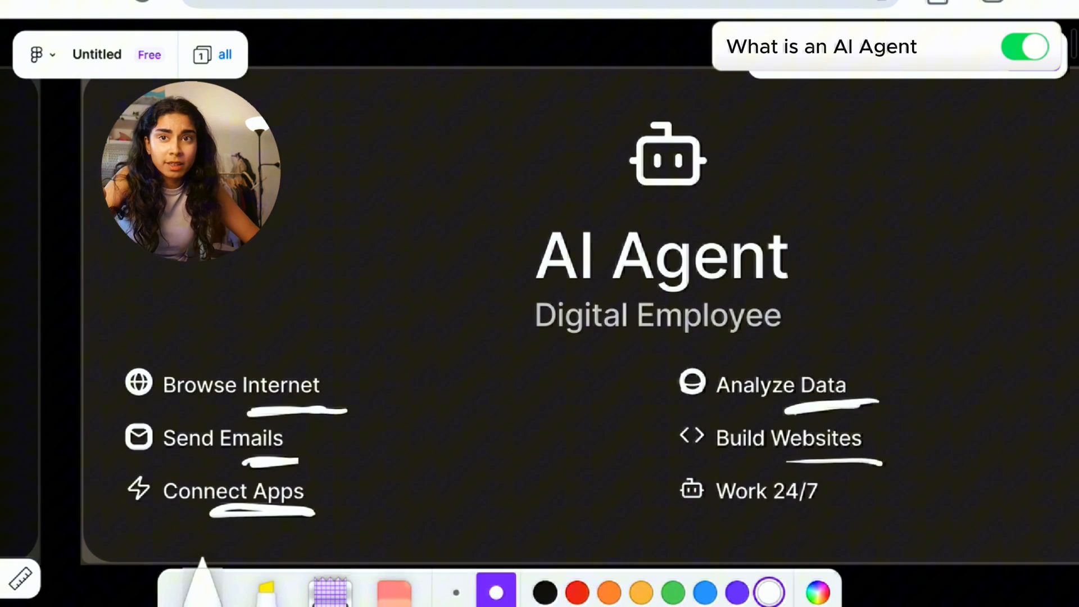
{"action": "left_click_drag", "start_coordinate": [720, 509], "coordinate": [857, 506]}
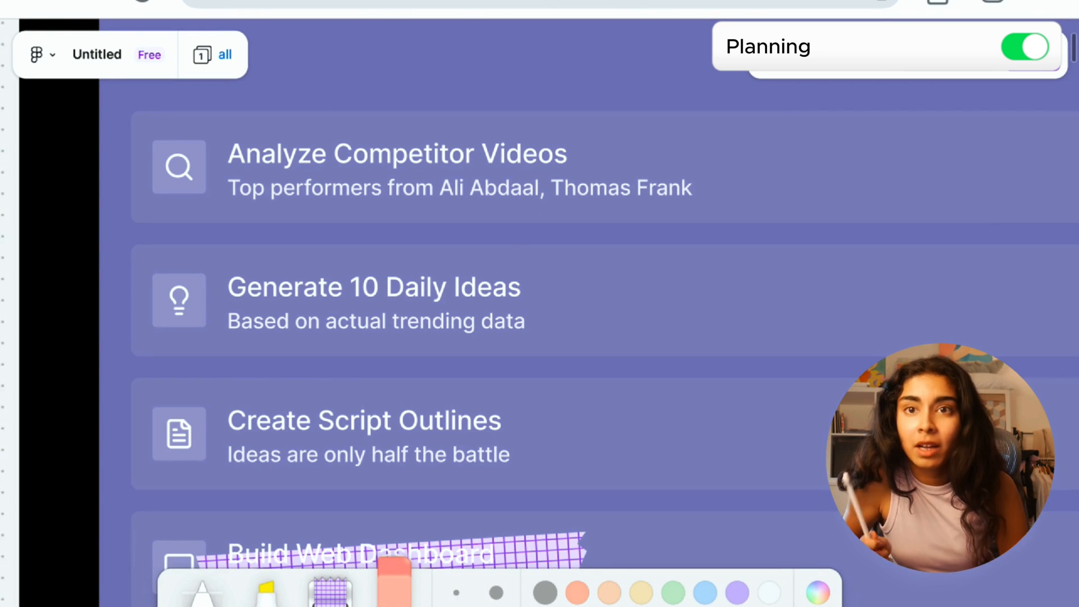
- Scroll down the Planning board to reveal the Build Web Dashboard and Email Automation cards
{"action": "scroll", "scroll_direction": "down", "scroll_amount": 3}
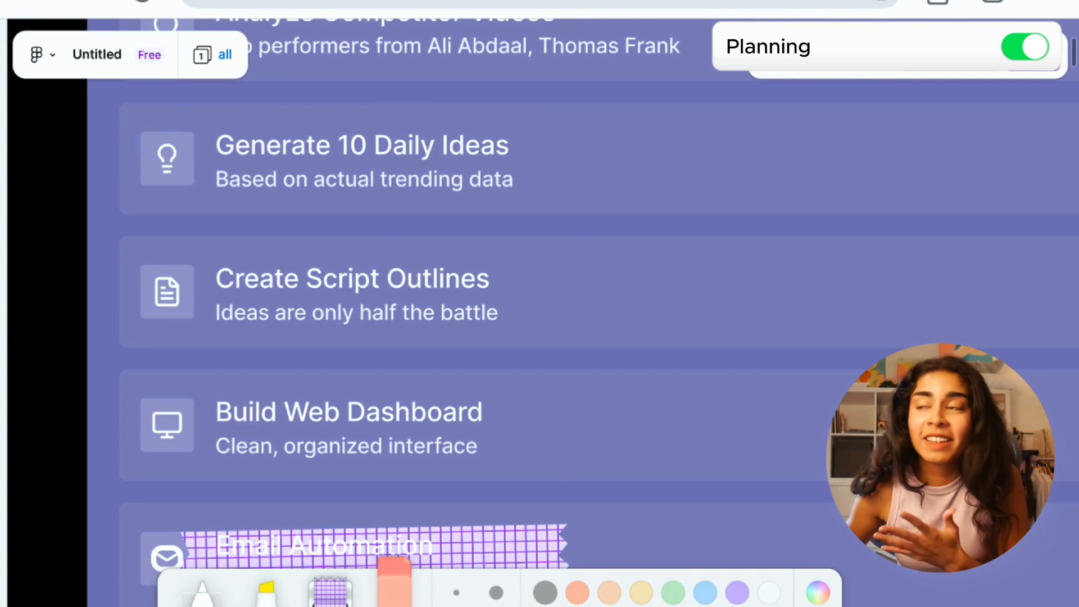
{"action": "scroll", "scroll_direction": "down", "scroll_amount": 3}
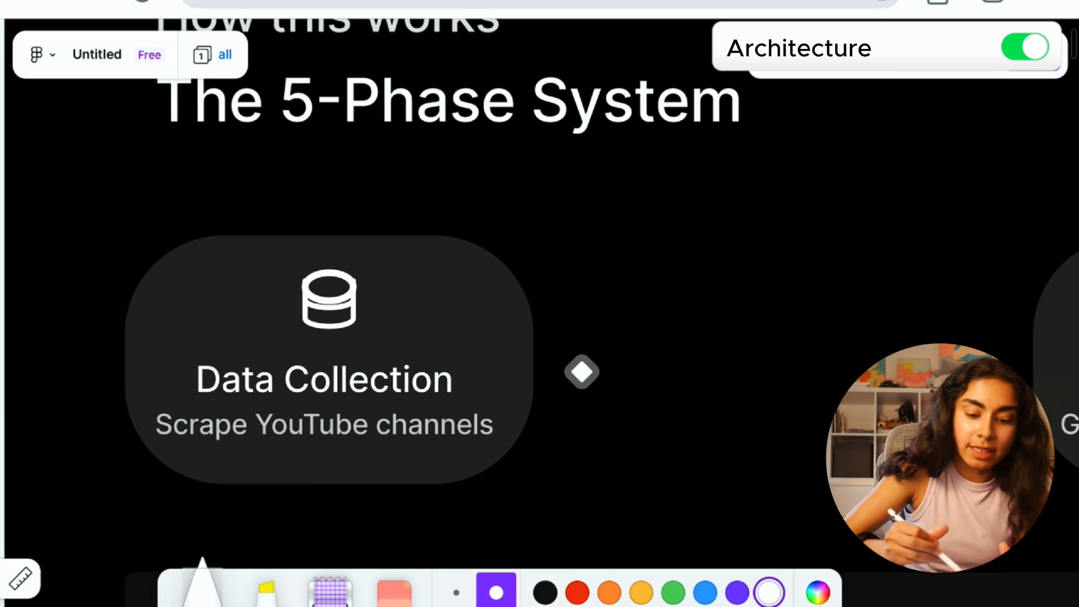
- Sketch a pen annotation over the Data Collection phase of the 5-Phase System
{"action": "left_click_drag", "start_coordinate": [544, 268], "coordinate": [468, 386]}
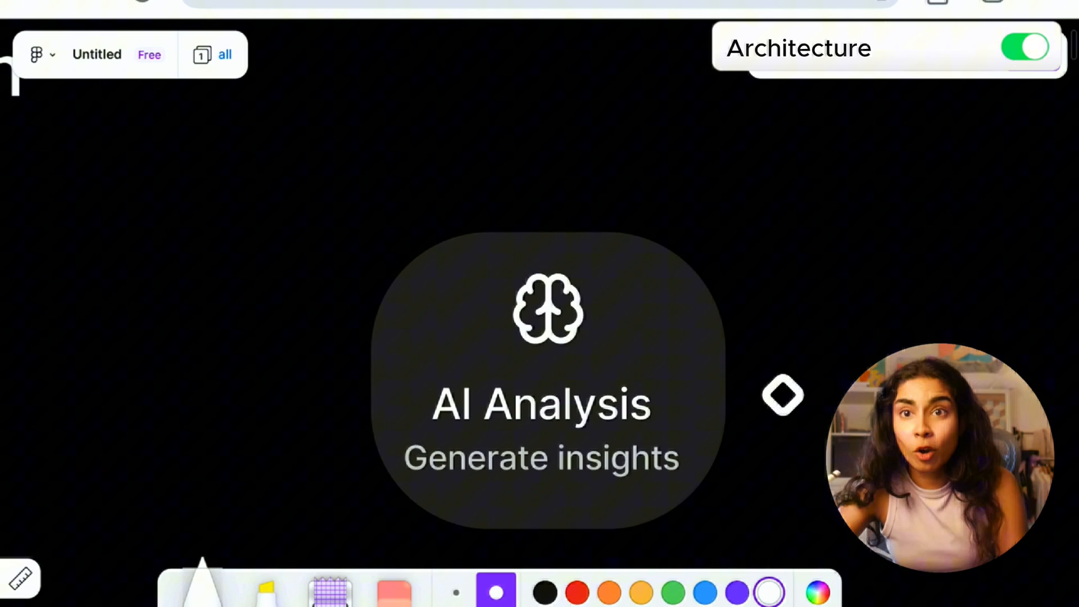
- Handwrite a purple pen note above the phase cards, then scroll toward the tech stack
{"action": "left_click_drag", "start_coordinate": [757, 207], "coordinate": [657, 368]}
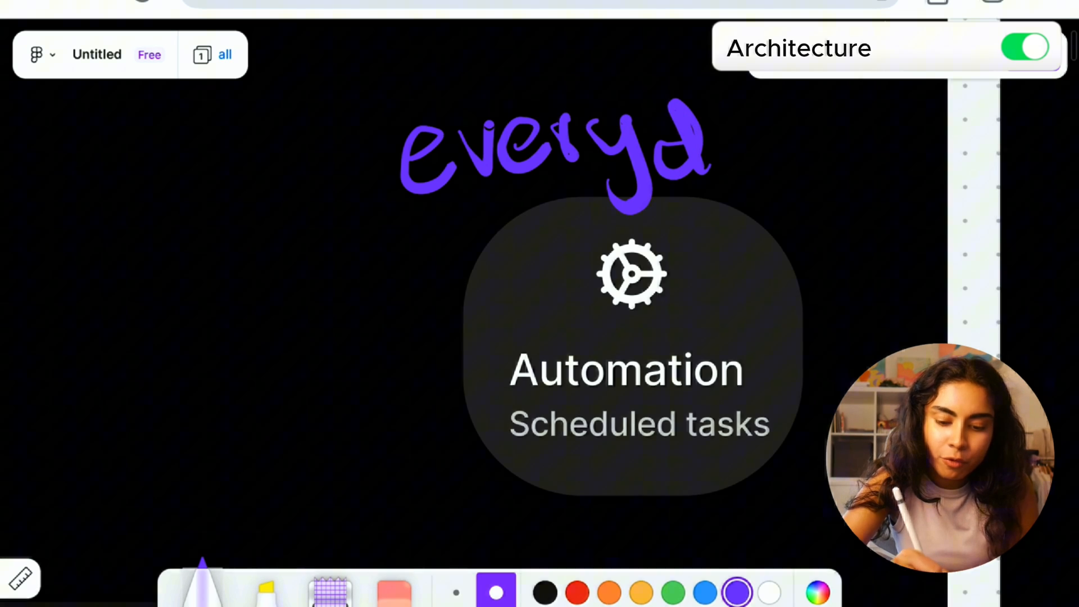
{"action": "scroll", "scroll_direction": "down", "scroll_amount": 3}
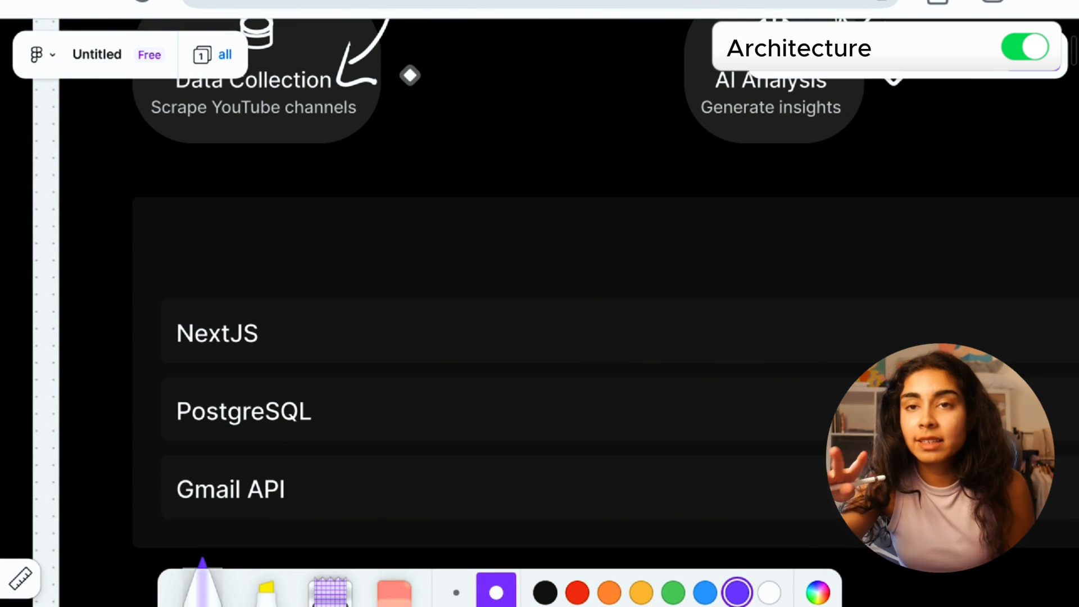
- Switch the pen to red and draw arrows pointing at NextJS and PostgreSQL
{"action": "left_click", "coordinate": [577, 592]}
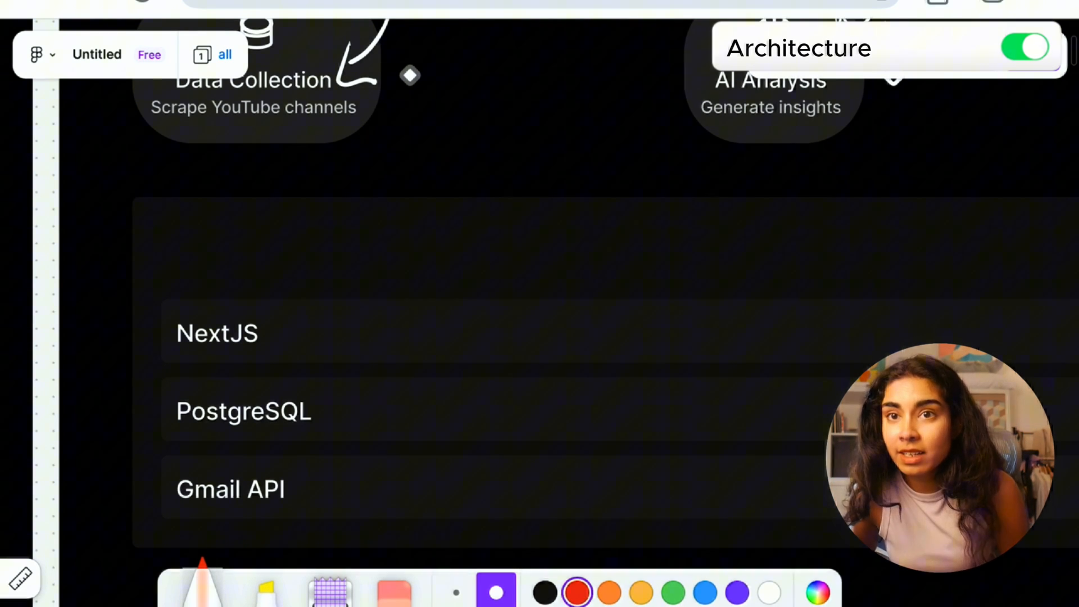
{"action": "left_click_drag", "start_coordinate": [382, 231], "coordinate": [331, 337]}
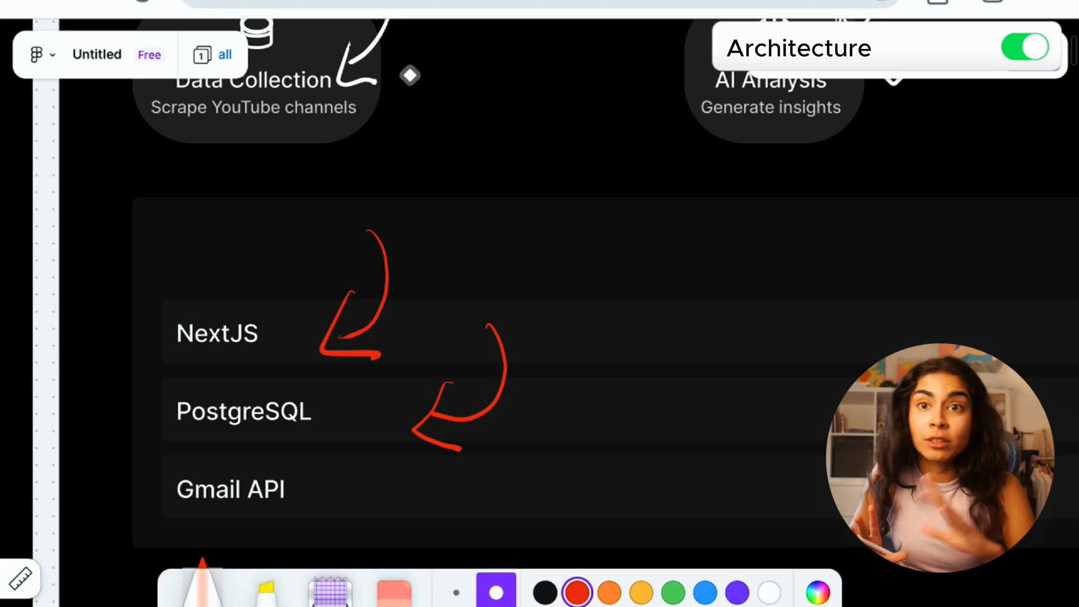
{"action": "left_click_drag", "start_coordinate": [543, 469], "coordinate": [372, 502]}
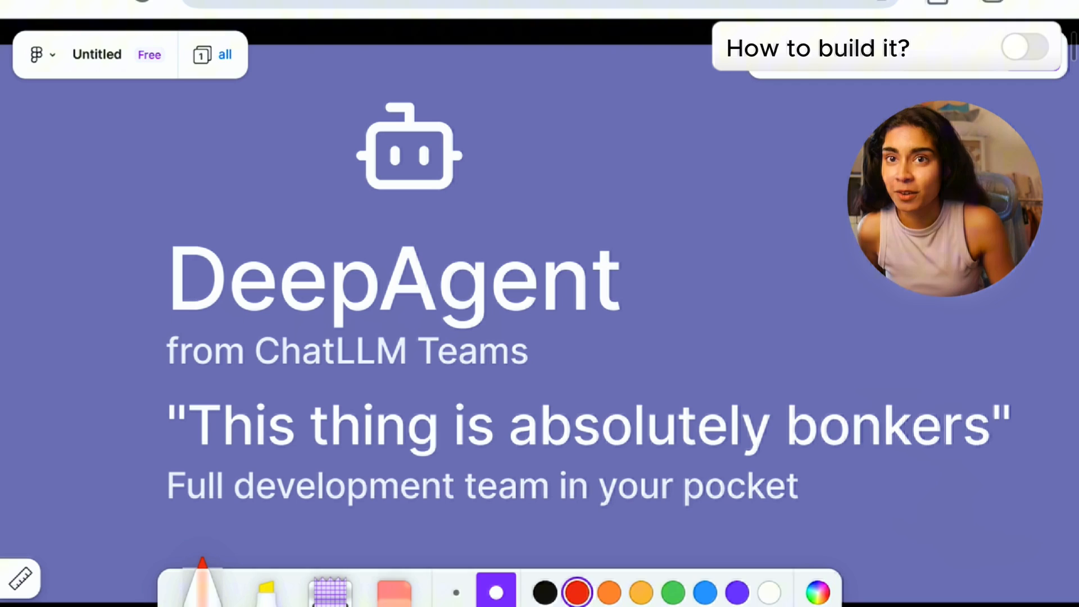
- Open the GPT-4.1 model selector and scroll through models like Claude Sonnet 4 and Gemini 2.5 Pro
{"action": "left_click", "coordinate": [1026, 47]}
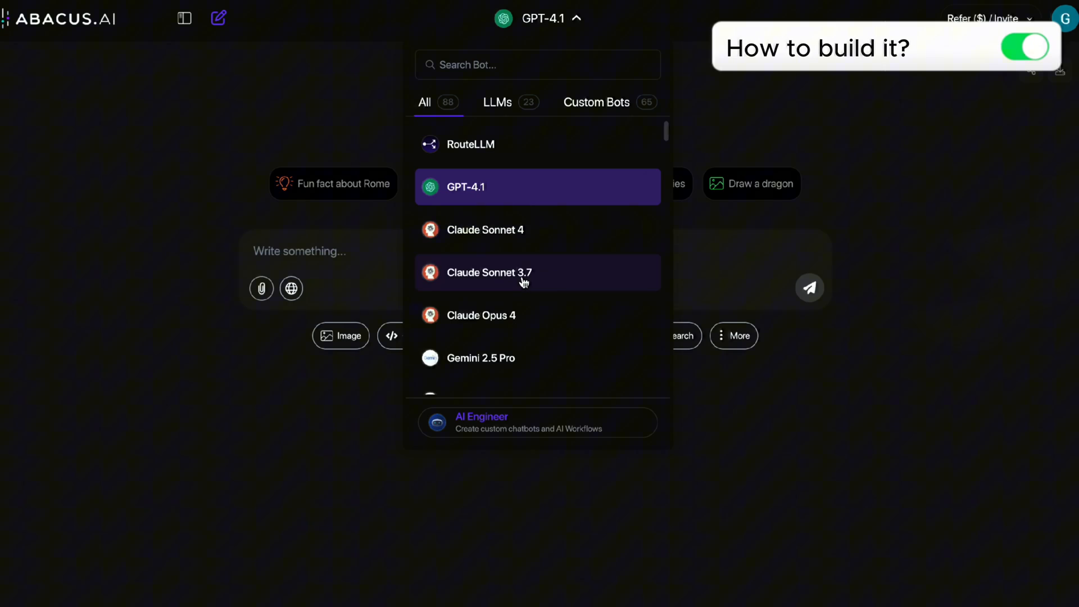
{"action": "scroll", "scroll_direction": "down", "scroll_amount": 3}
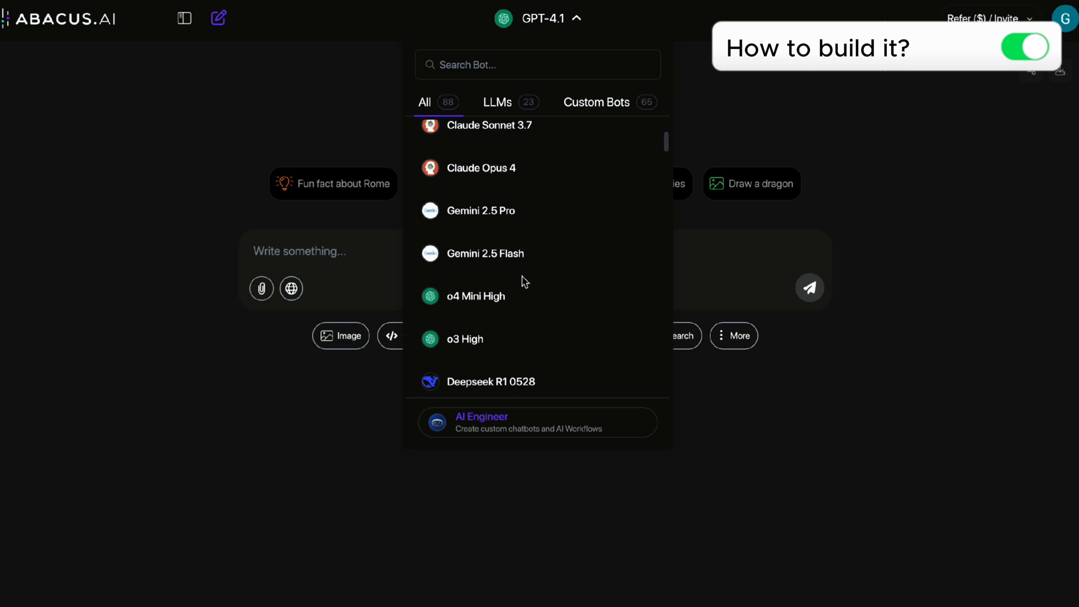
{"action": "scroll", "scroll_direction": "down", "scroll_amount": 3}
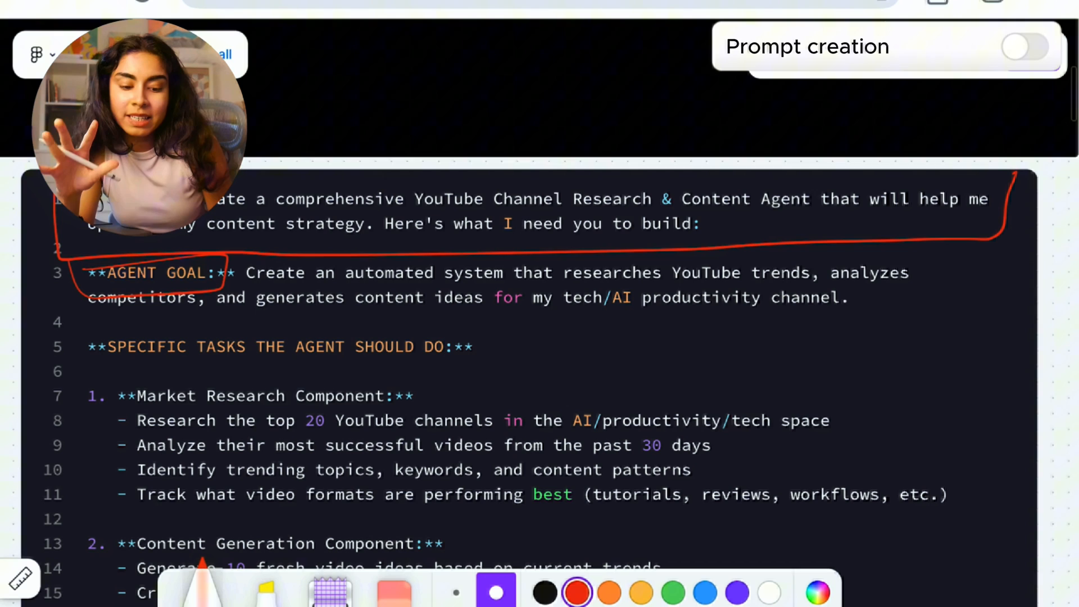
- Scroll through the prompt and underline phrases like trending topics and 10 fresh video ideas in red
{"action": "left_click", "coordinate": [1025, 46]}
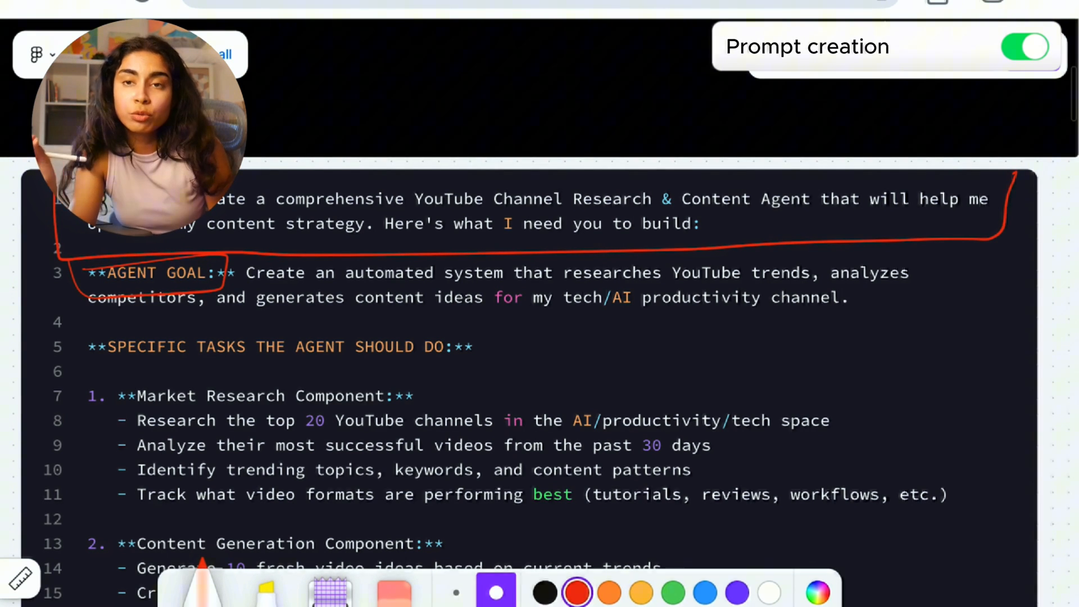
{"action": "scroll", "scroll_direction": "down", "scroll_amount": 3}
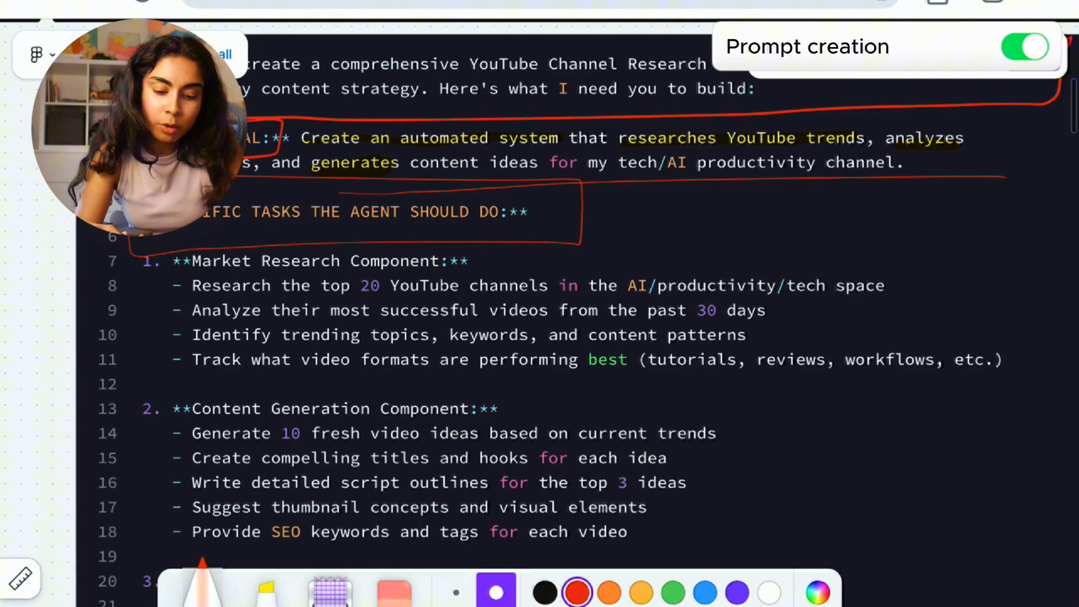
{"action": "scroll", "scroll_direction": "down", "scroll_amount": 3}
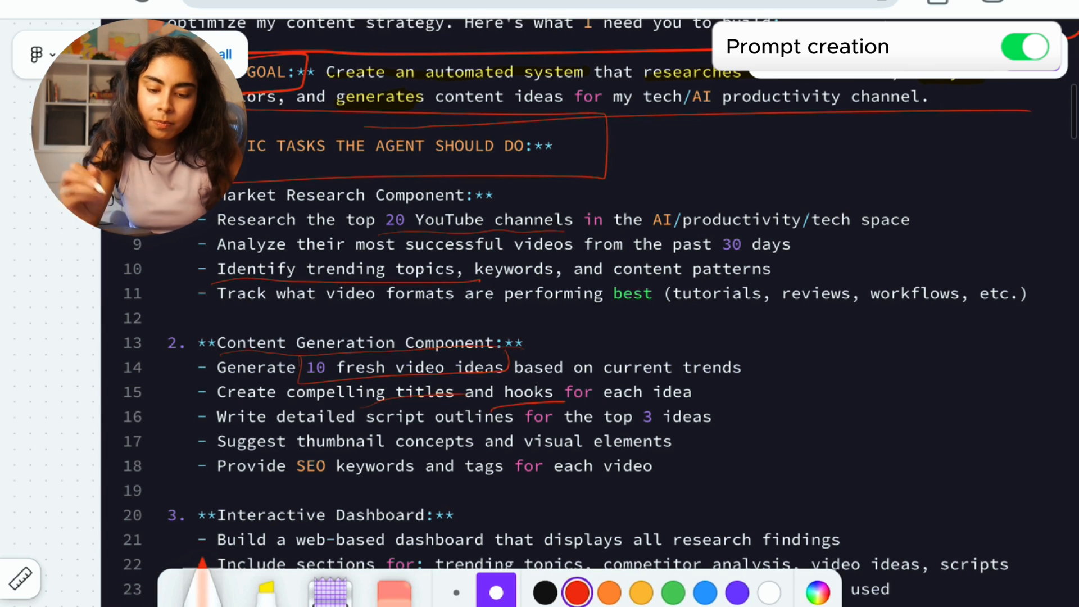
{"action": "scroll", "scroll_direction": "down", "scroll_amount": 3}
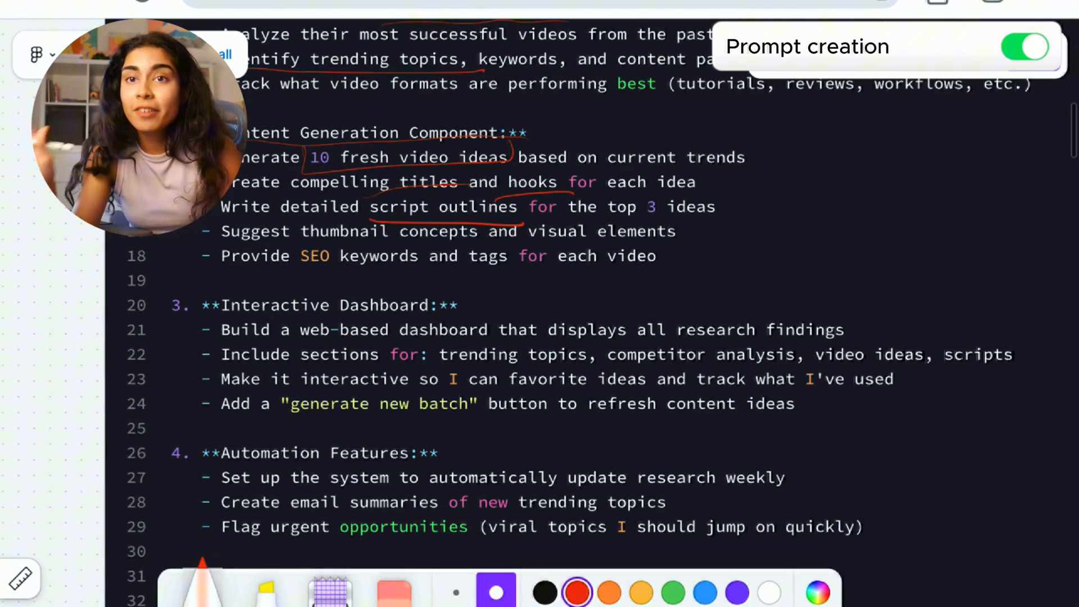
{"action": "scroll", "scroll_direction": "down", "scroll_amount": 3}
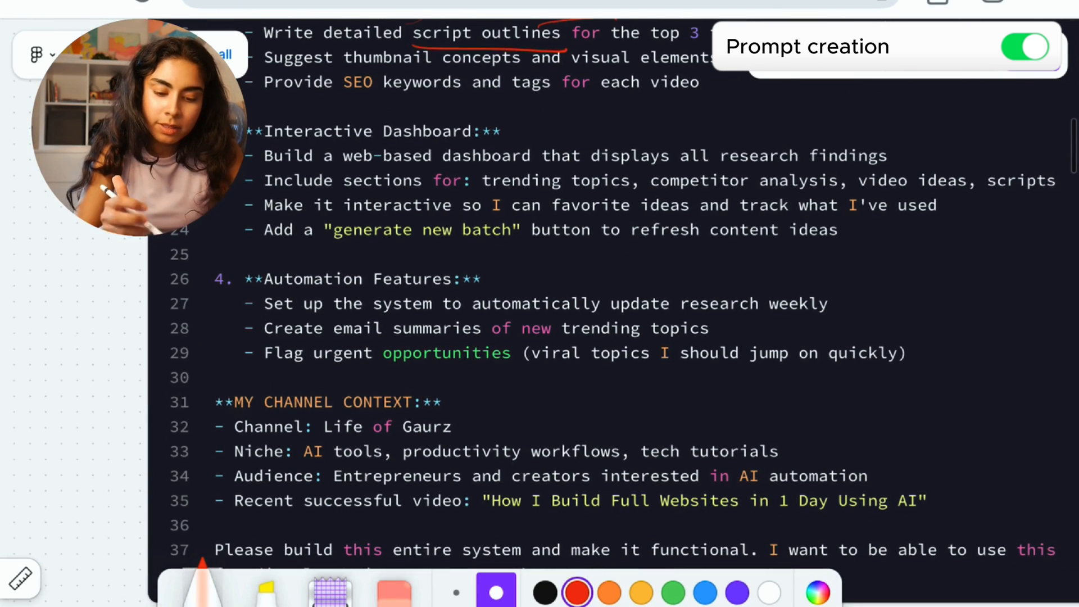
{"action": "left_click_drag", "start_coordinate": [245, 269], "coordinate": [503, 292]}
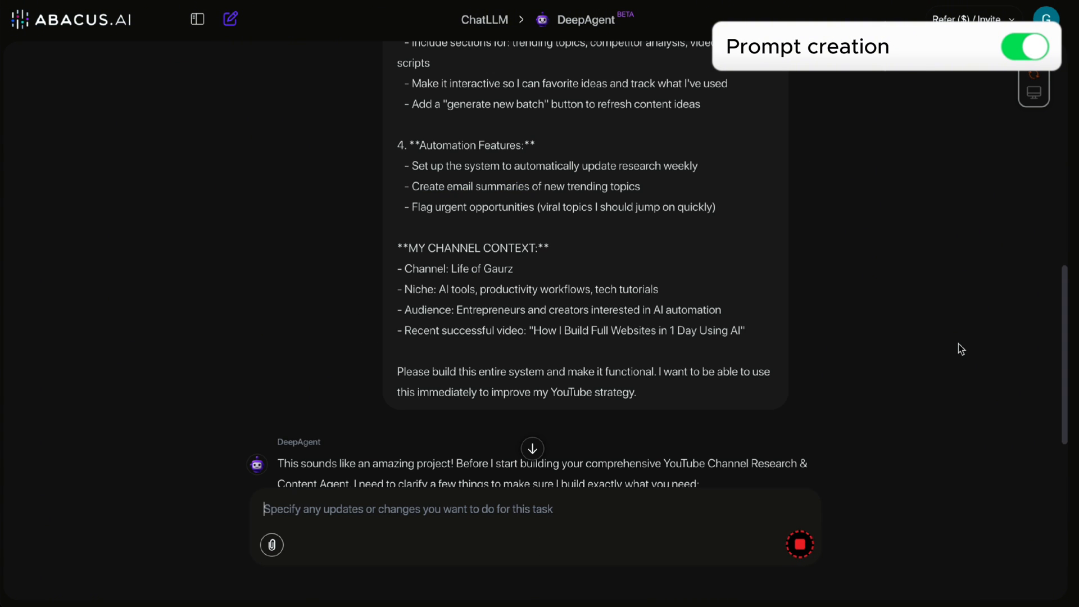
- Scroll the DeepAgent chat down to the agent's five clarifying questions
{"action": "scroll", "scroll_direction": "down", "scroll_amount": 3}
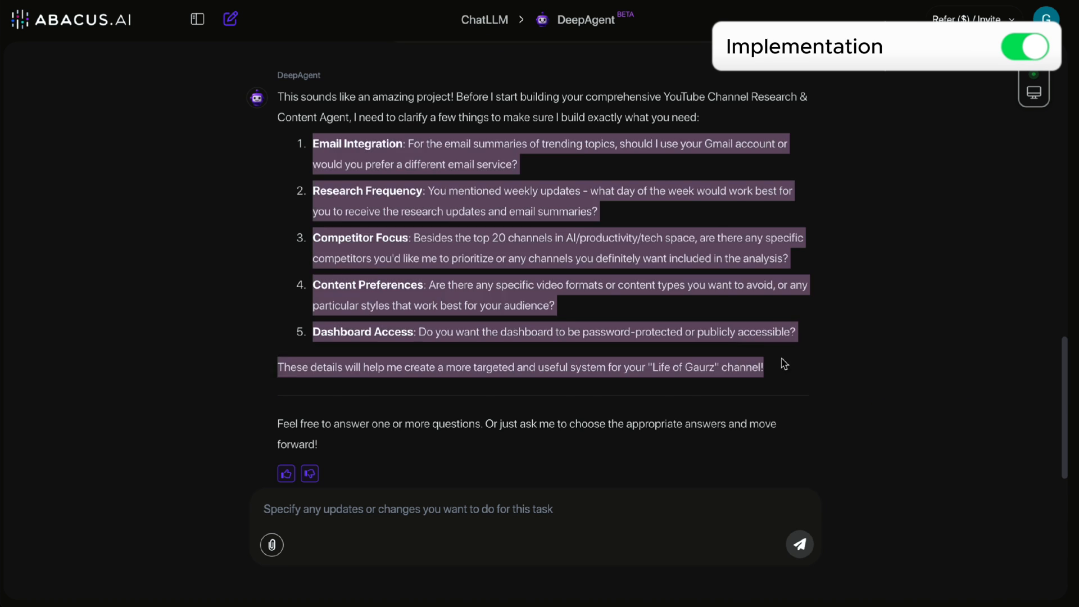
- Reply with numbered answers starting 'yes my gmail account' and begin the Gmail sign-in
{"action": "type", "text": "1. yes my gmail account"}
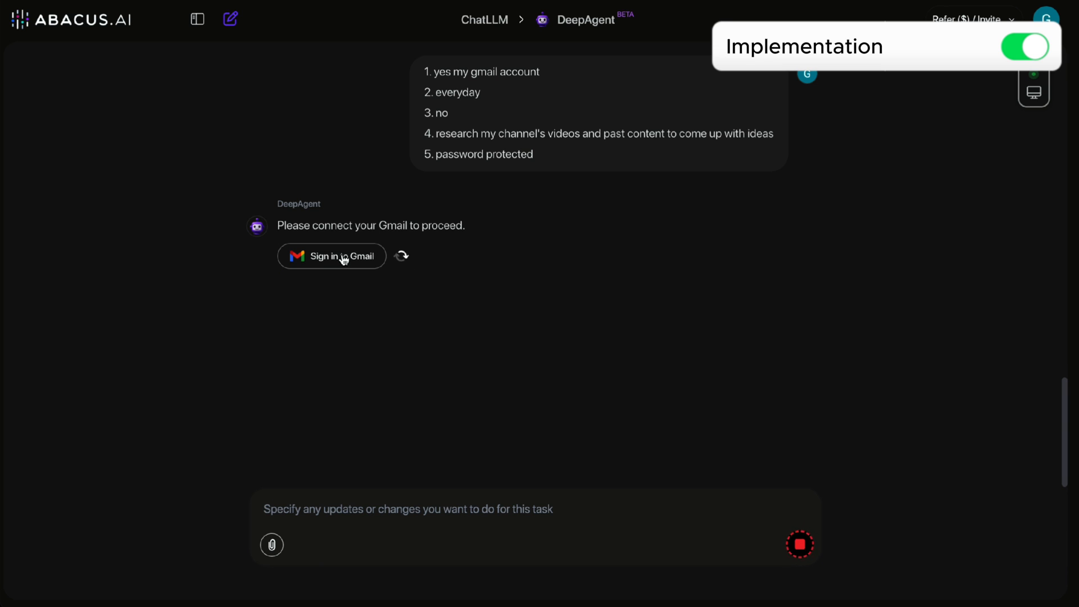
{"action": "left_click", "coordinate": [331, 256]}
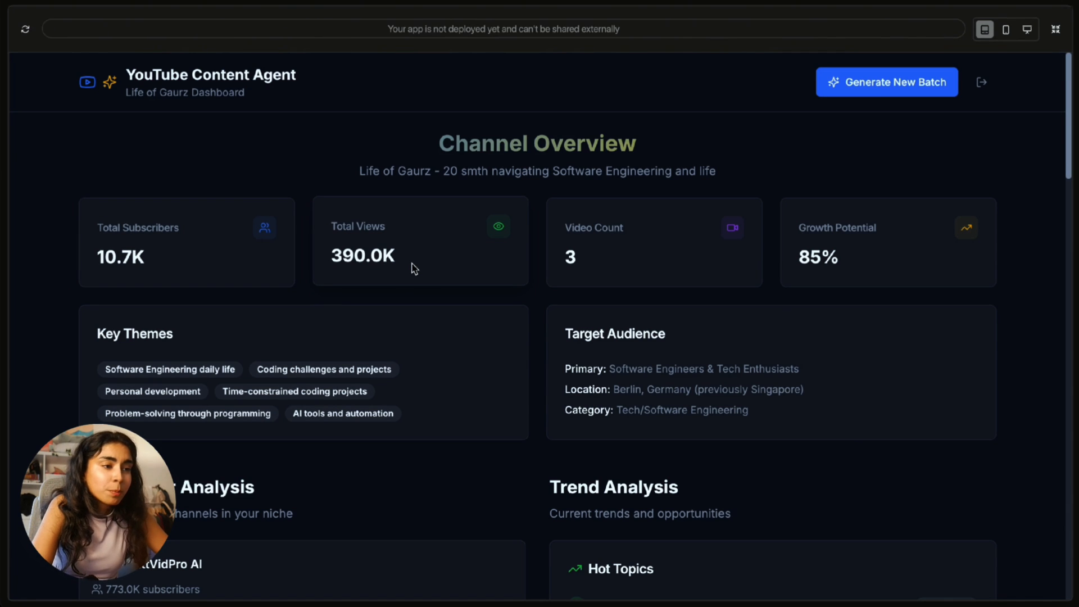
{"action": "mouse_move", "coordinate": [564, 238]}
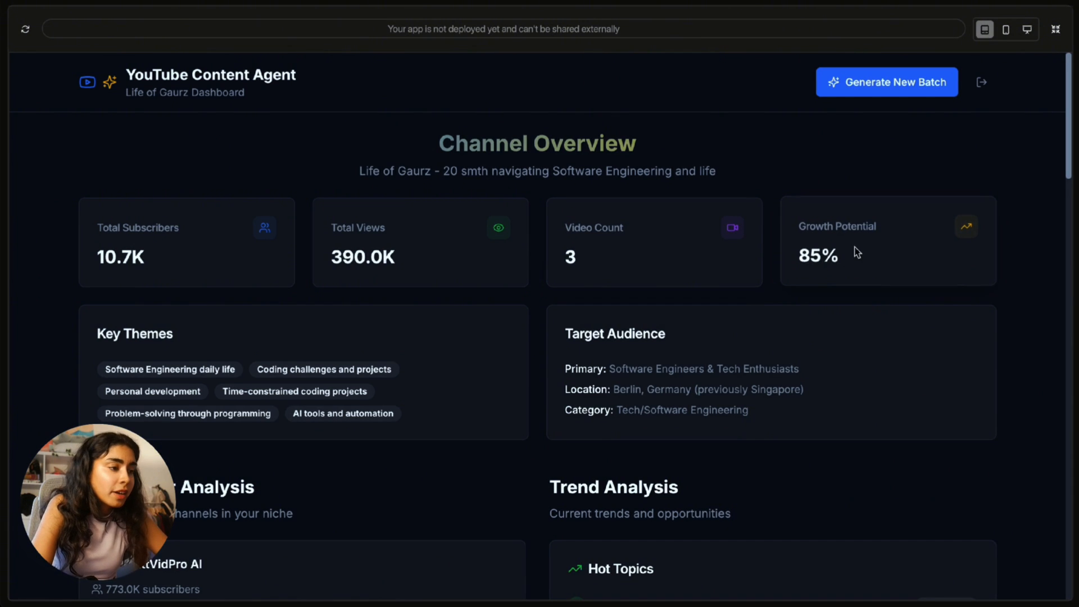
- Scroll the dashboard preview past the Life of Gaurz Channel Overview stats
{"action": "scroll", "scroll_direction": "down", "scroll_amount": 3}
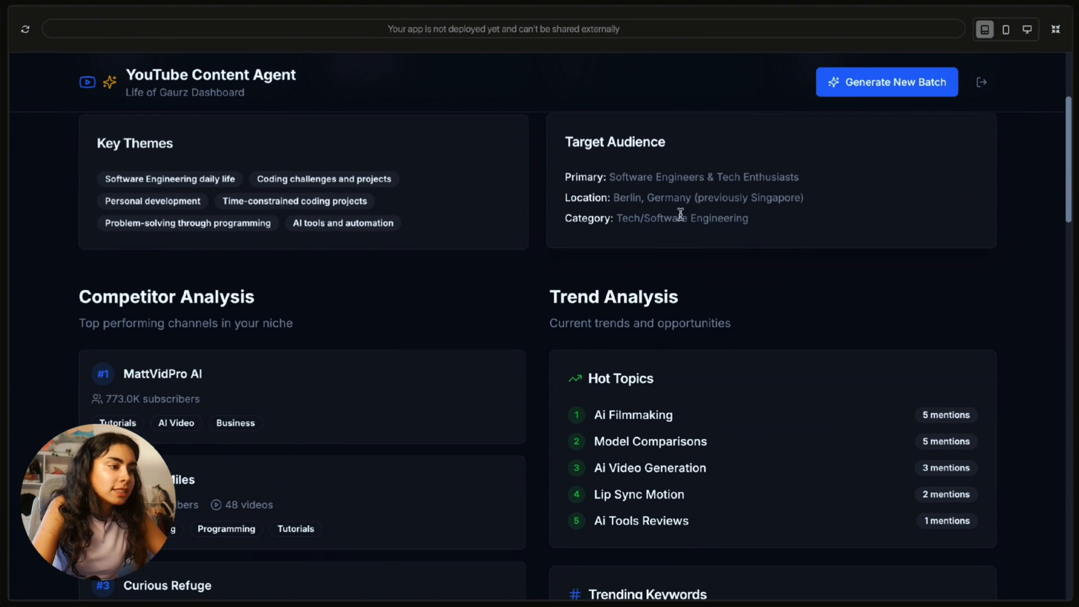
- Scroll through the Competitor Analysis channels and Trend Analysis hot topics and keywords
{"action": "scroll", "scroll_direction": "down", "scroll_amount": 3}
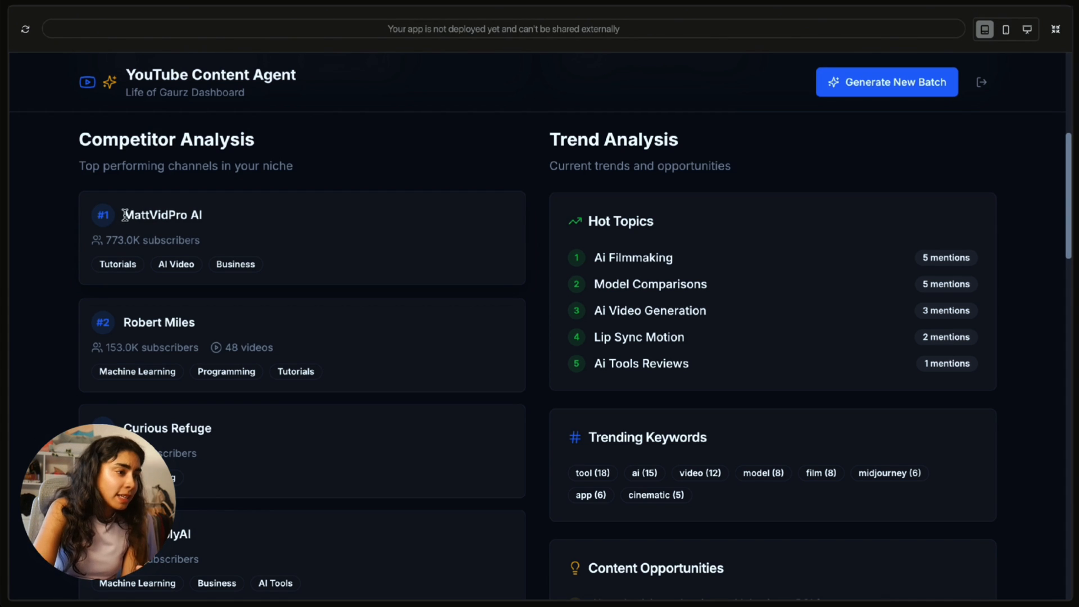
{"action": "scroll", "scroll_direction": "down", "scroll_amount": 3}
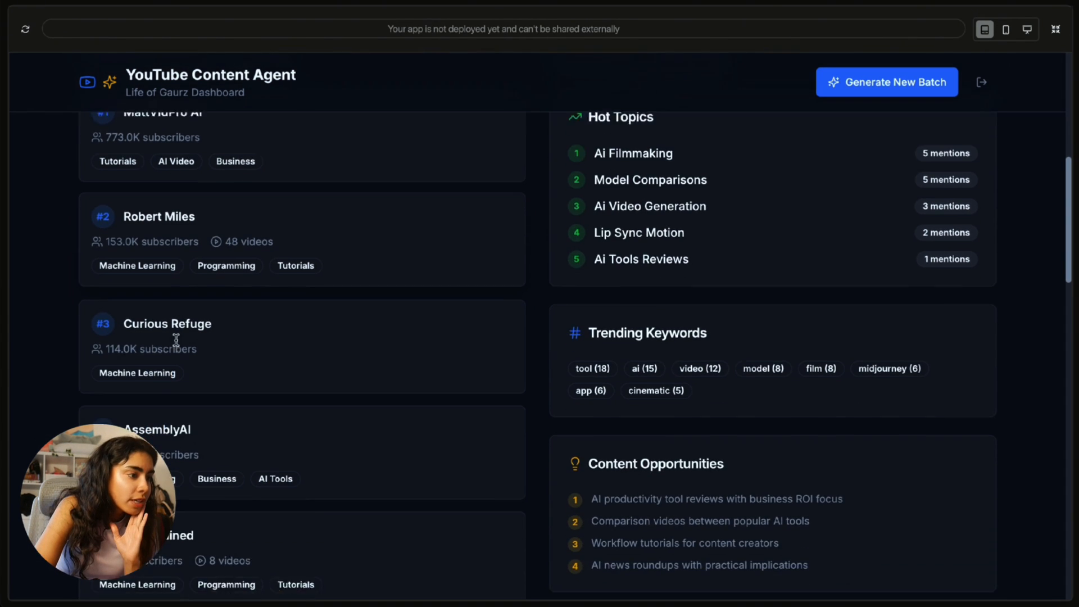
{"action": "scroll", "scroll_direction": "down", "scroll_amount": 3}
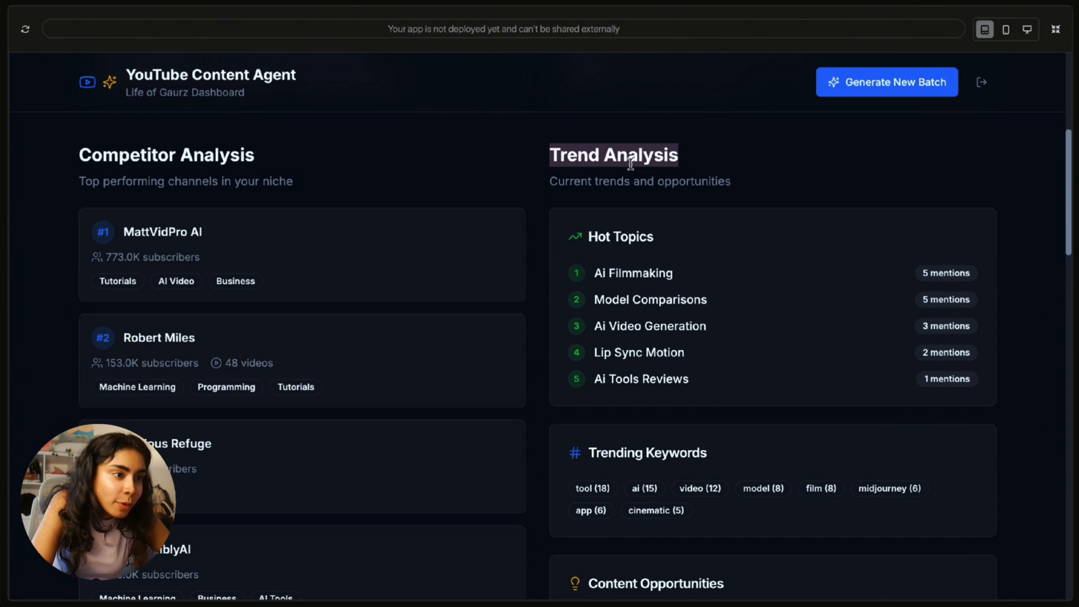
{"action": "scroll", "scroll_direction": "down", "scroll_amount": 3}
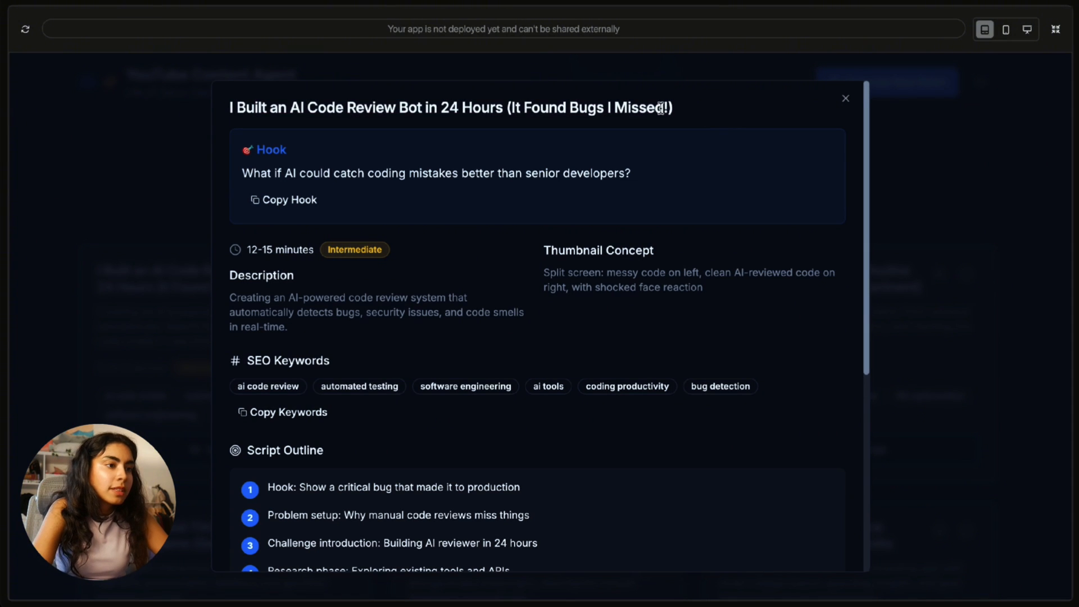
- Read the AI Code Review Bot script's title, hook, thumbnail concept, keywords and outline
{"action": "triple_click", "coordinate": [451, 108]}
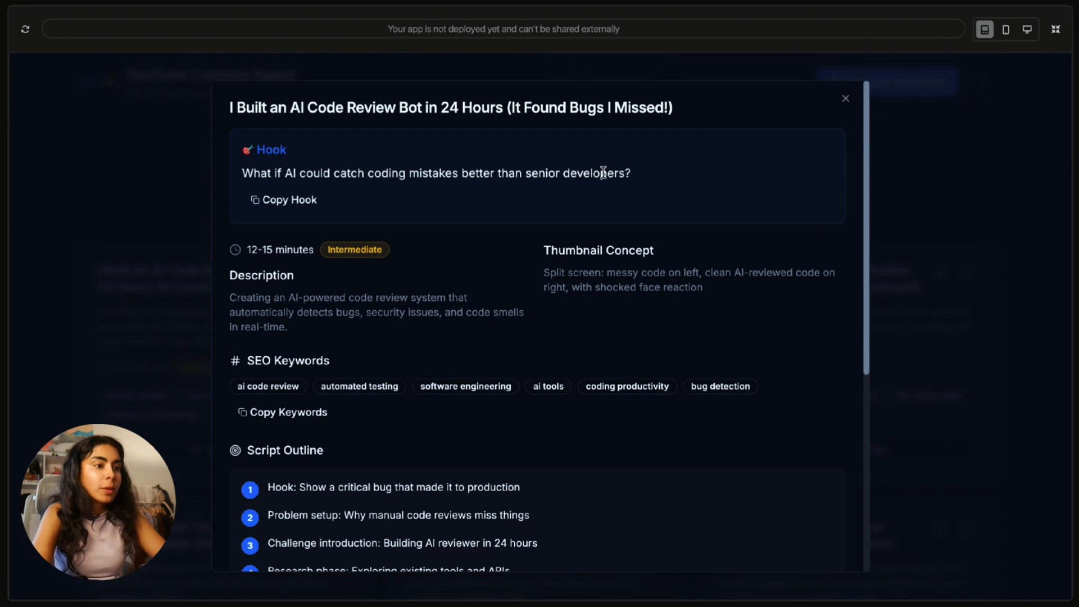
{"action": "scroll", "scroll_direction": "down", "scroll_amount": 3}
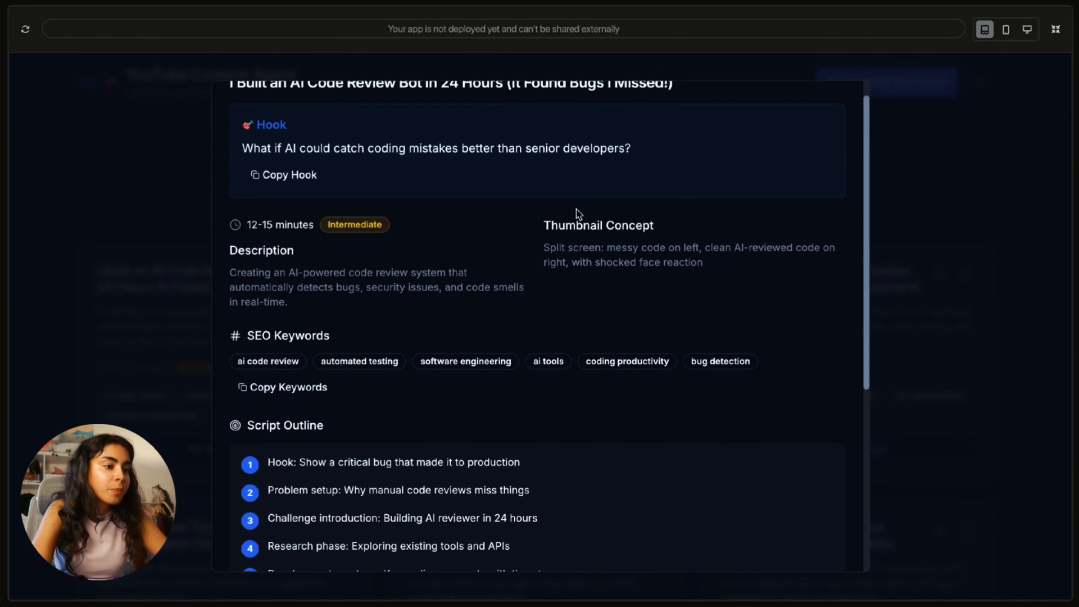
{"action": "scroll", "scroll_direction": "down", "scroll_amount": 3}
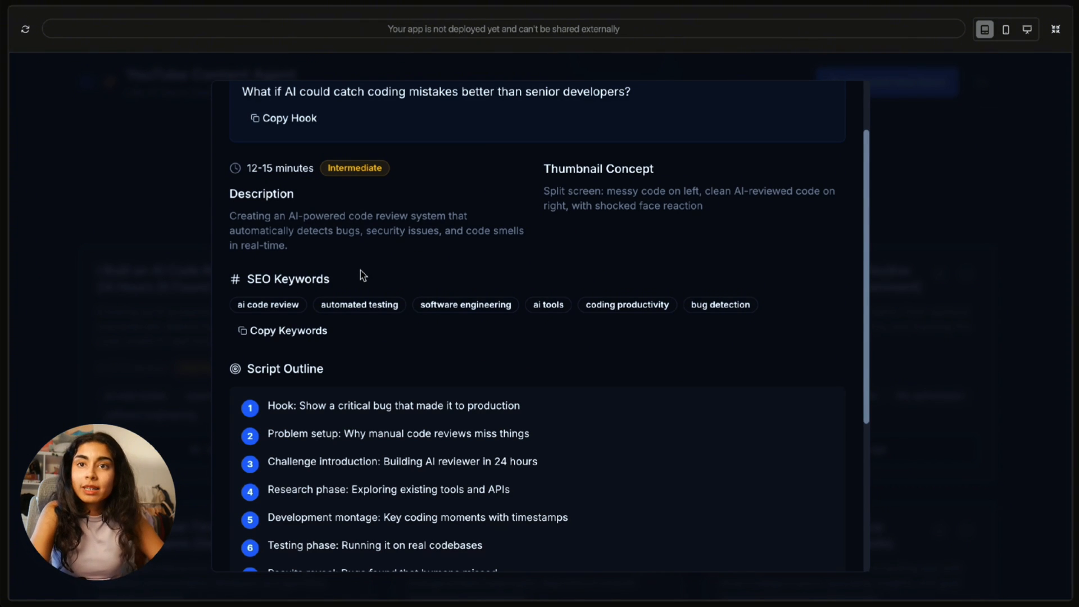
{"action": "left_click_drag", "start_coordinate": [543, 169], "coordinate": [702, 206]}
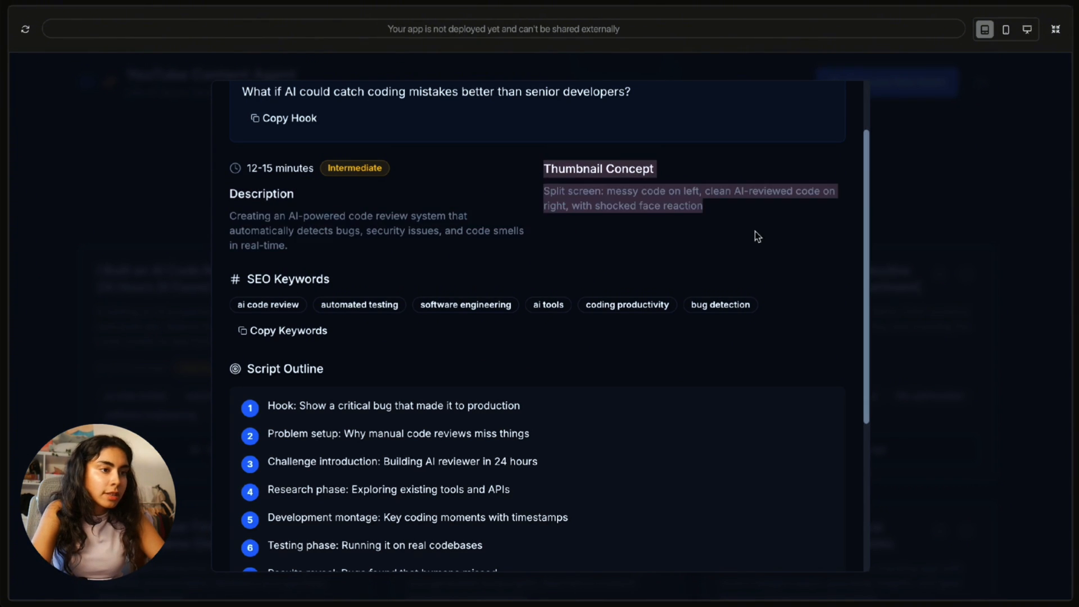
{"action": "scroll", "scroll_direction": "down", "scroll_amount": 3}
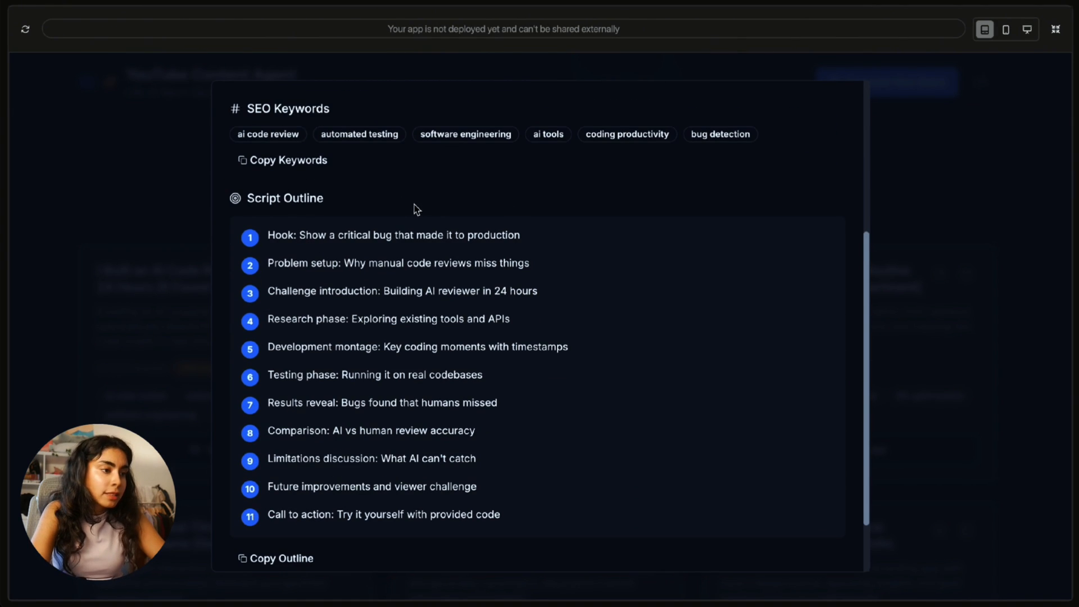
{"action": "scroll", "scroll_direction": "down", "scroll_amount": 3}
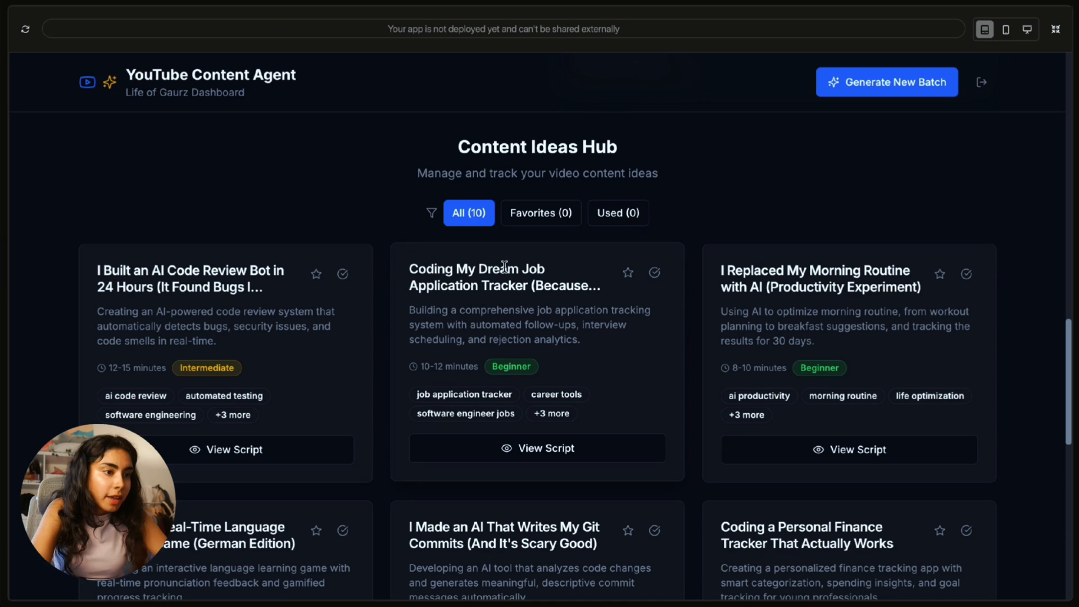
- View and close the scripts for the job application tracker and morning routine ideas
{"action": "left_click", "coordinate": [537, 448]}
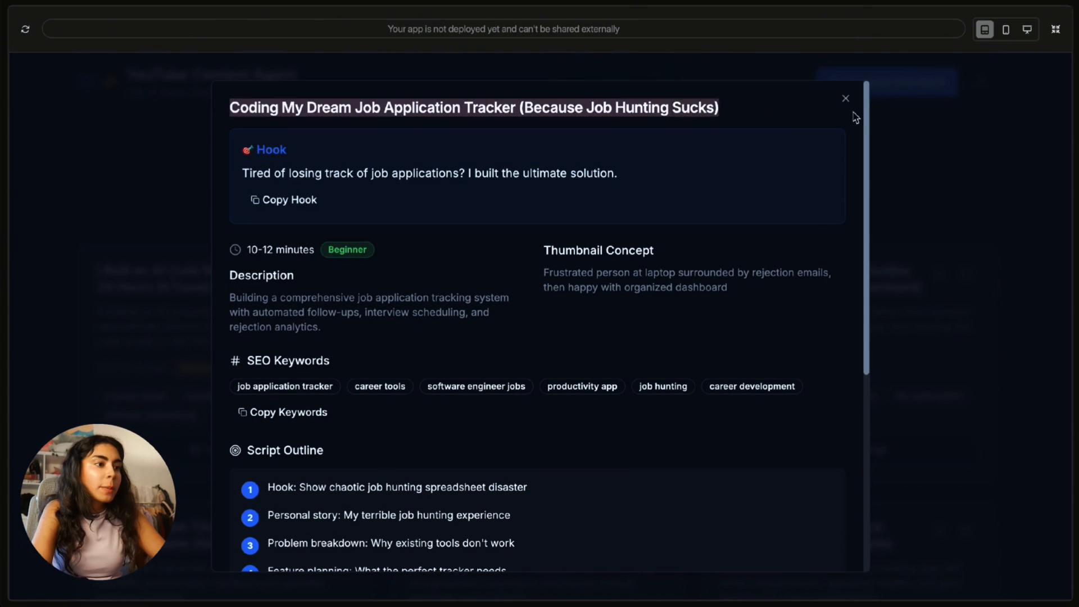
{"action": "mouse_move", "coordinate": [771, 123]}
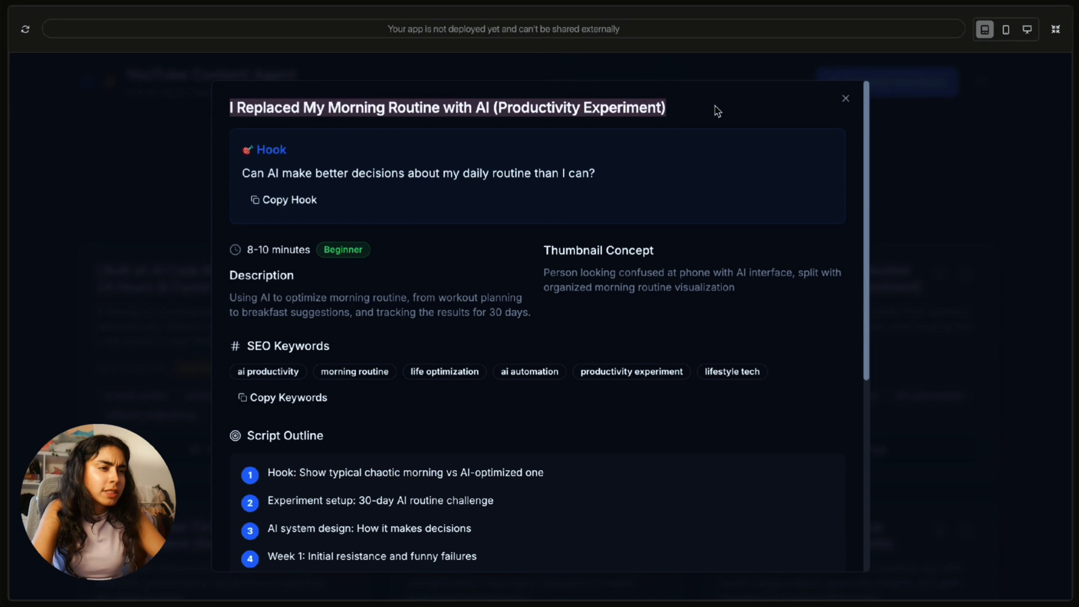
{"action": "left_click", "coordinate": [846, 98]}
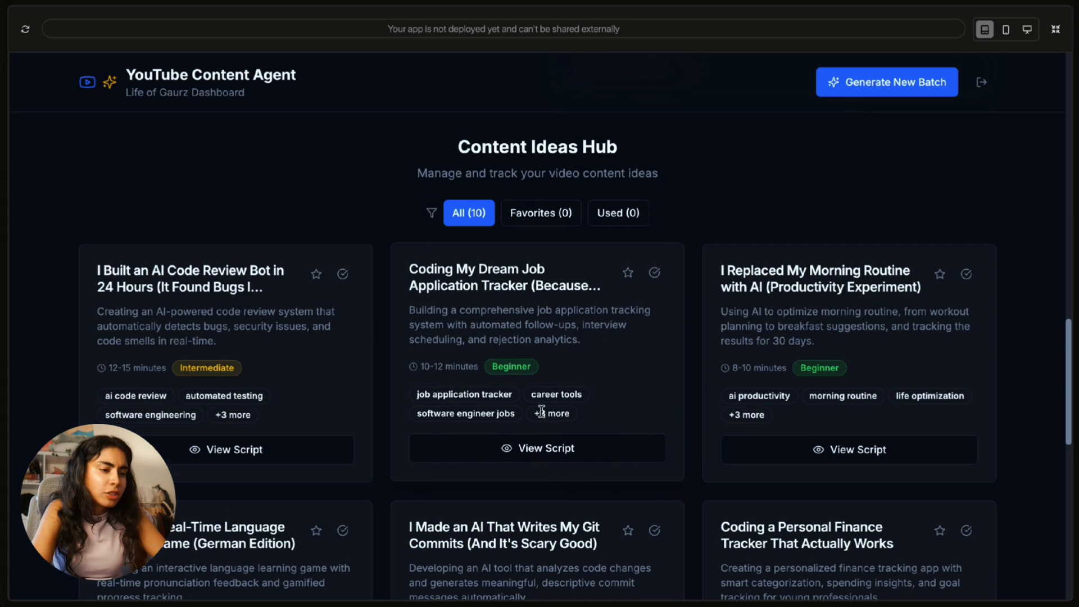
{"action": "scroll", "scroll_direction": "down", "scroll_amount": 3}
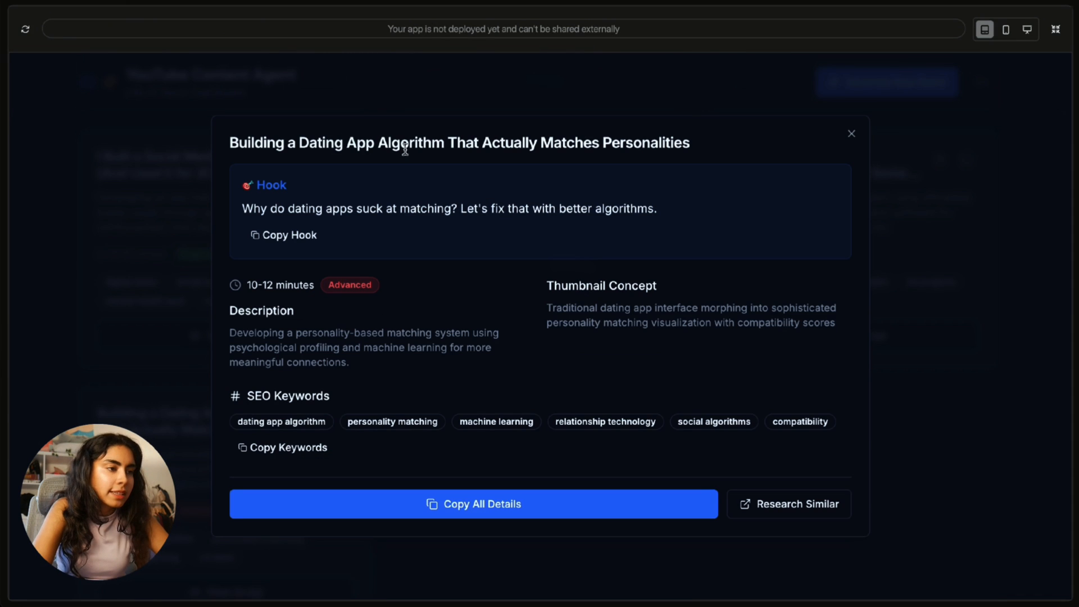
{"action": "mouse_move", "coordinate": [650, 141]}
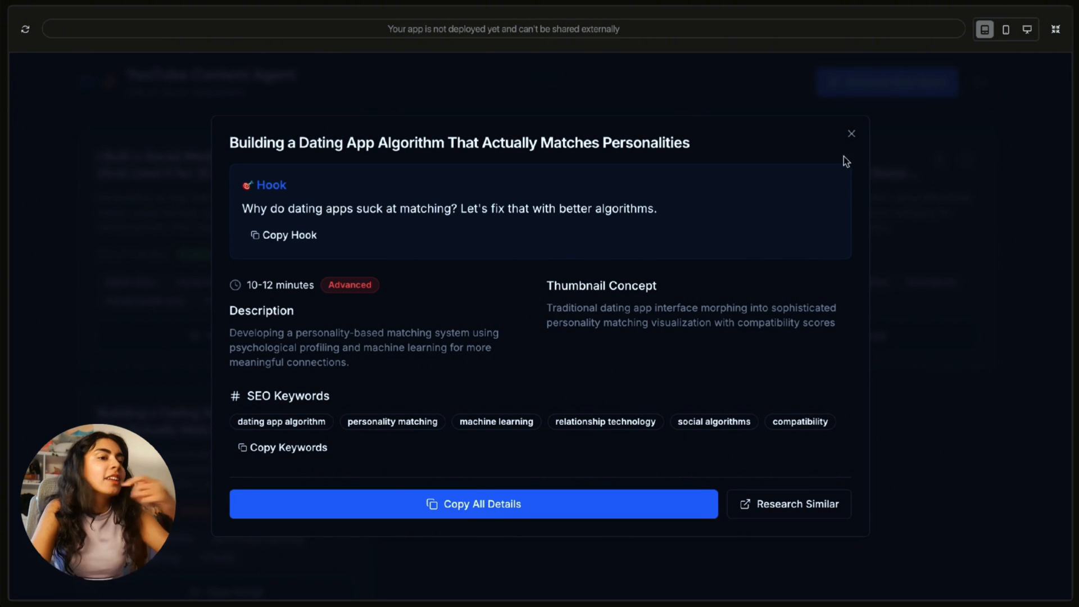
- Close the dating app idea, then open and close the smart home idea's details
{"action": "left_click", "coordinate": [852, 134]}
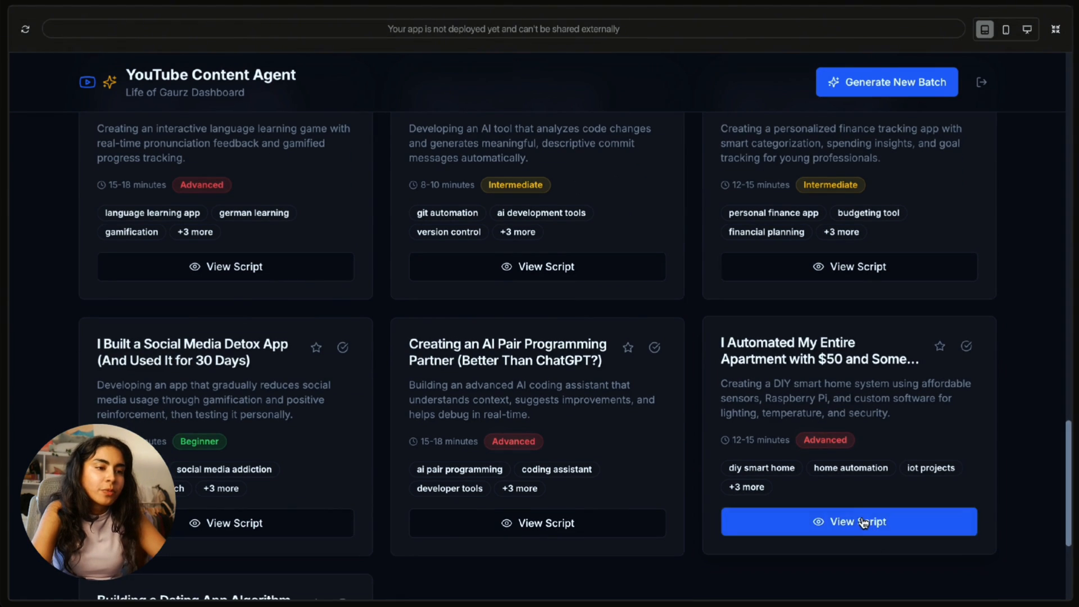
{"action": "left_click", "coordinate": [848, 522]}
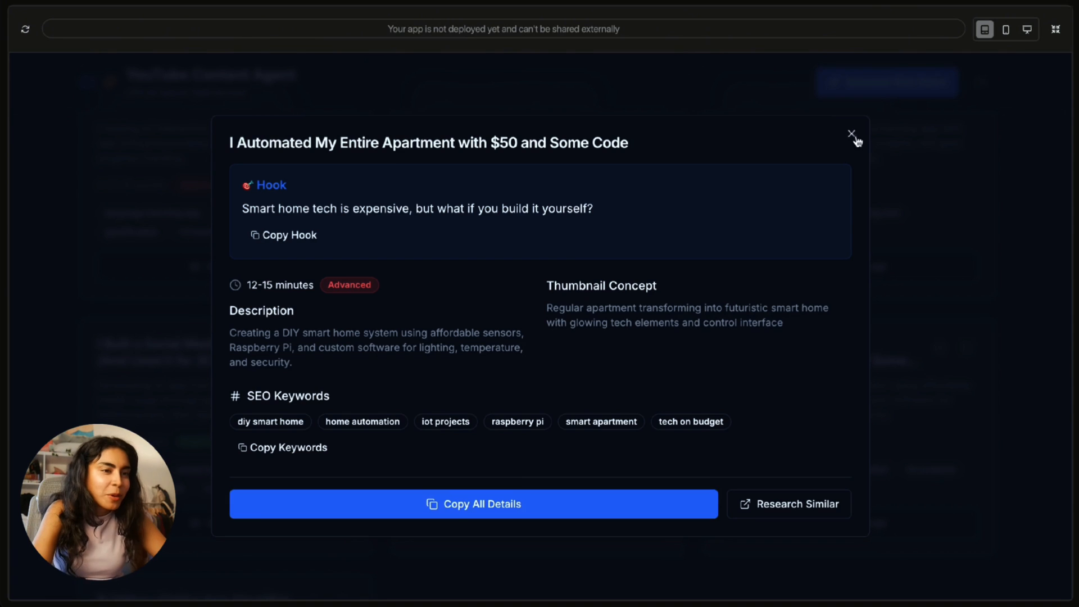
{"action": "left_click", "coordinate": [852, 134]}
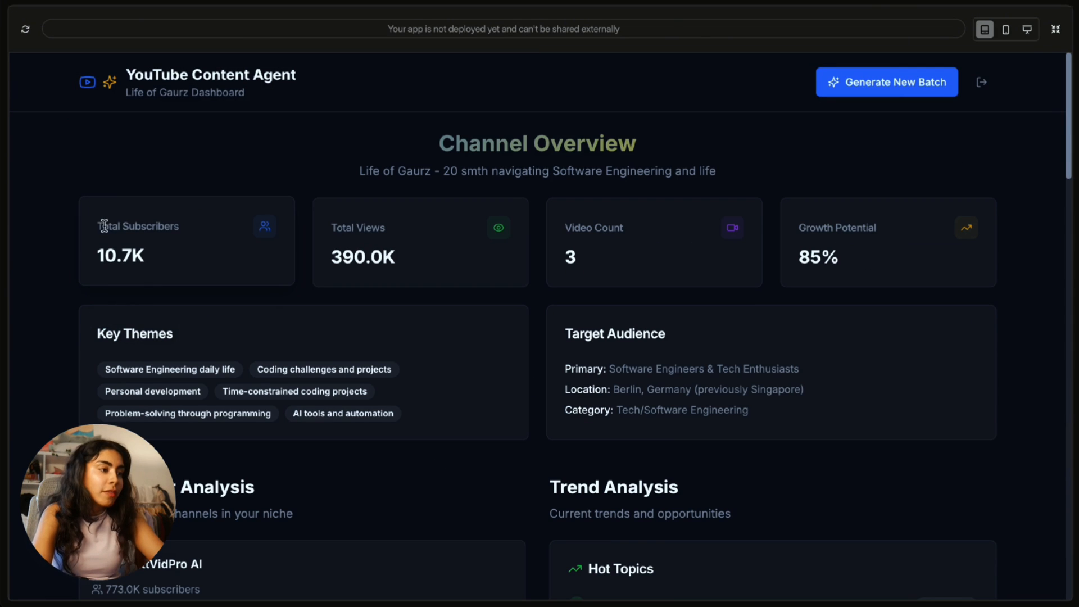
- Scroll to the Content Ideas Hub and request a new batch with Generate New Batch
{"action": "scroll", "scroll_direction": "down", "scroll_amount": 3}
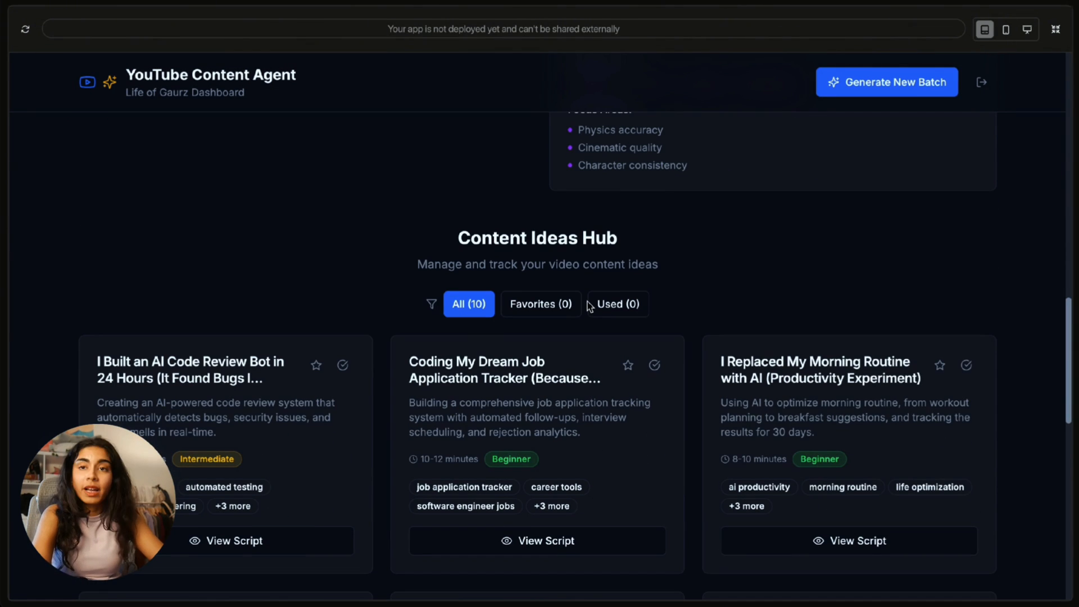
{"action": "mouse_move", "coordinate": [887, 82]}
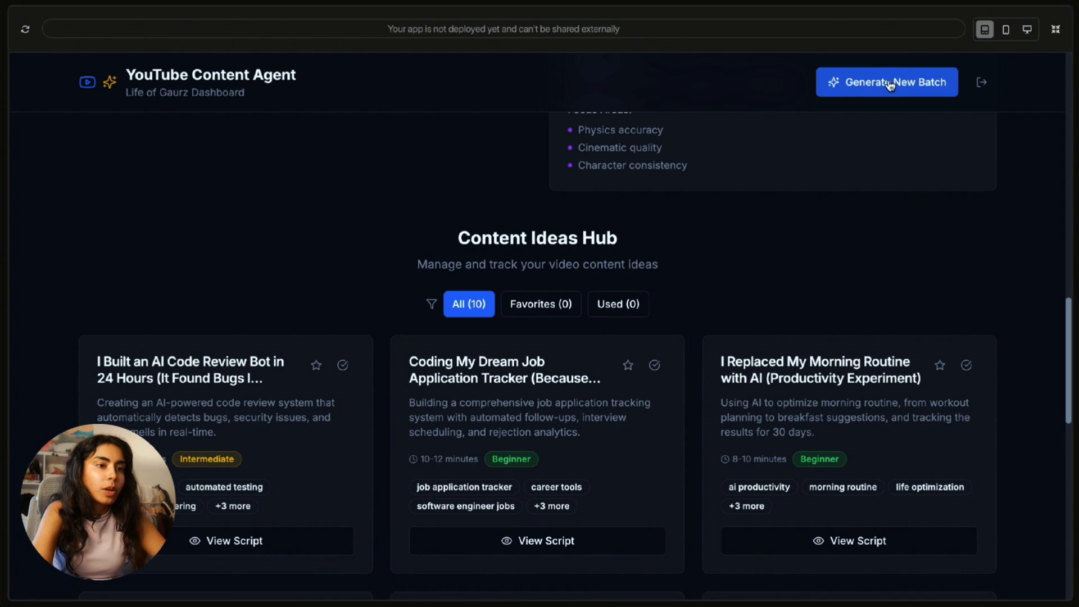
{"action": "left_click", "coordinate": [886, 82]}
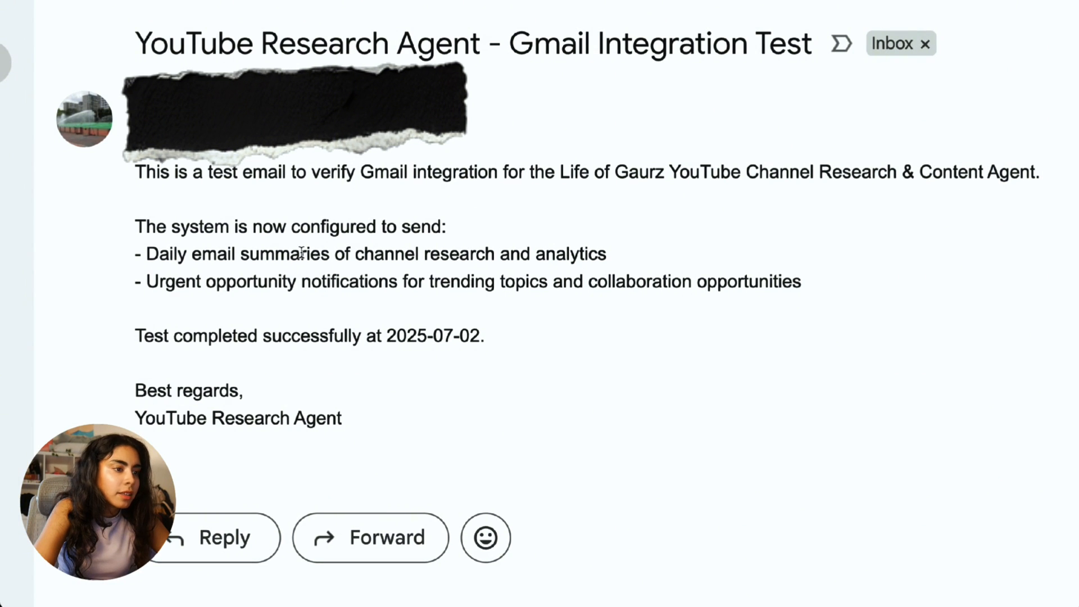
- Read the Gmail Integration Test email and the Successfully Configured message with its schedule
{"action": "left_click_drag", "start_coordinate": [136, 336], "coordinate": [484, 336]}
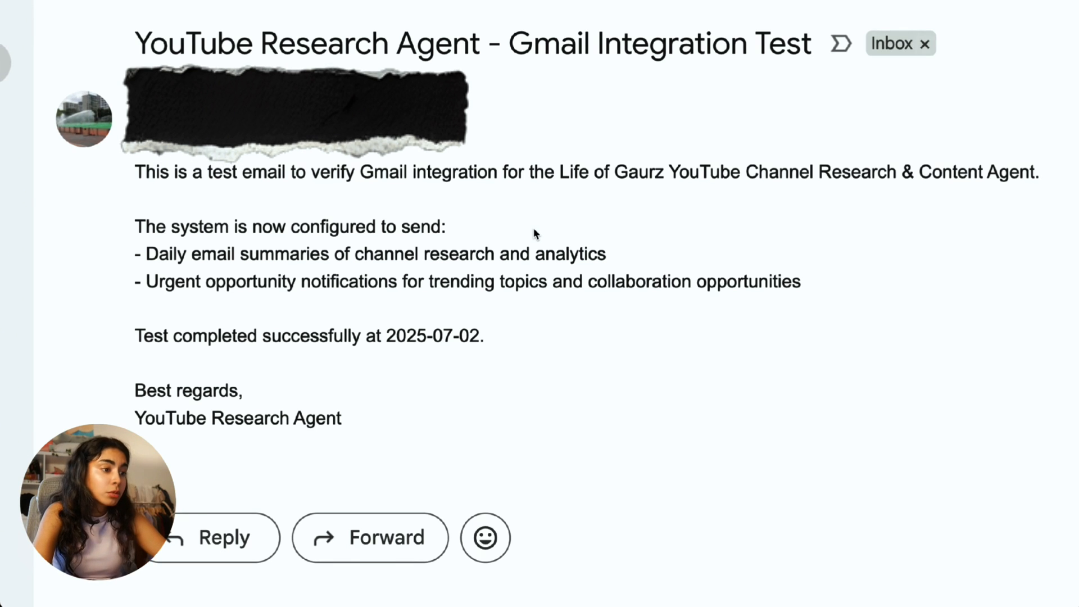
{"action": "scroll", "scroll_direction": "down", "scroll_amount": 3}
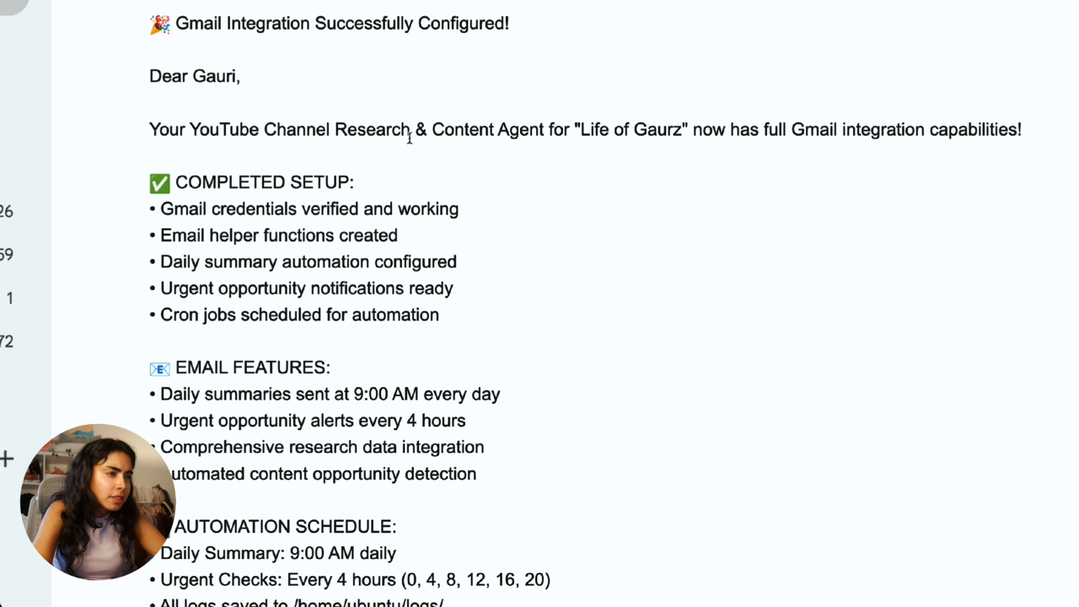
{"action": "scroll", "scroll_direction": "down", "scroll_amount": 3}
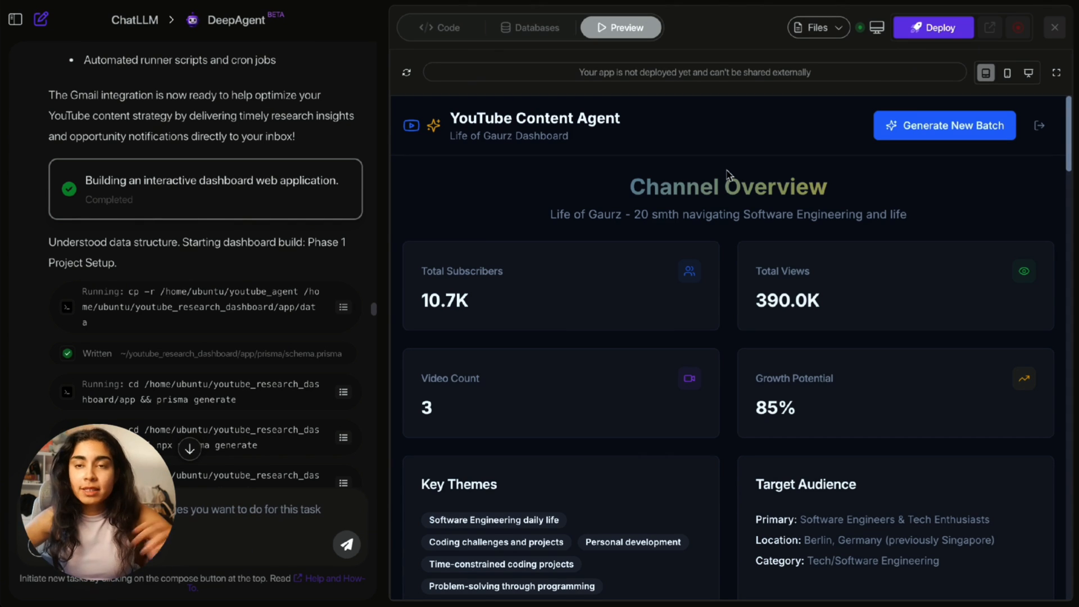
{"action": "mouse_move", "coordinate": [640, 355]}
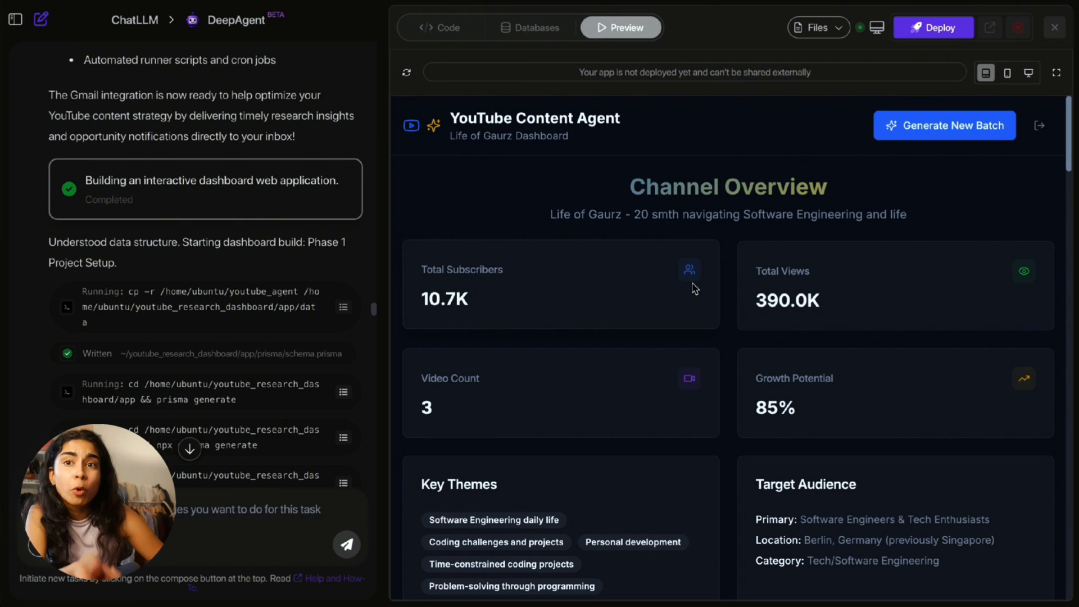
{"action": "mouse_move", "coordinate": [492, 235]}
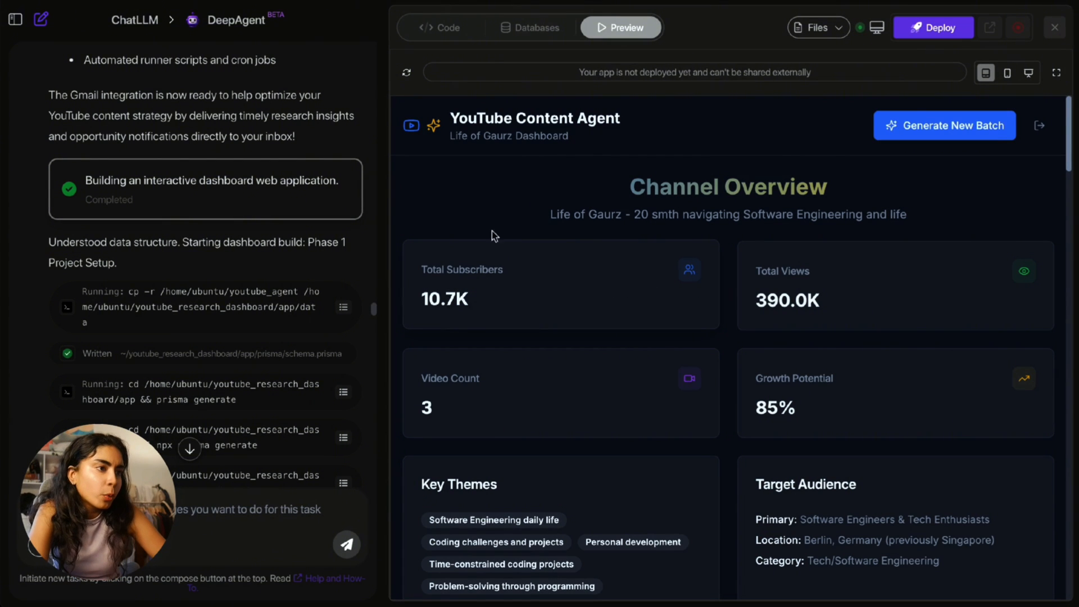
- Open the Code view and expand app > app > api > content-ideas in the Explorer
{"action": "left_click", "coordinate": [440, 27]}
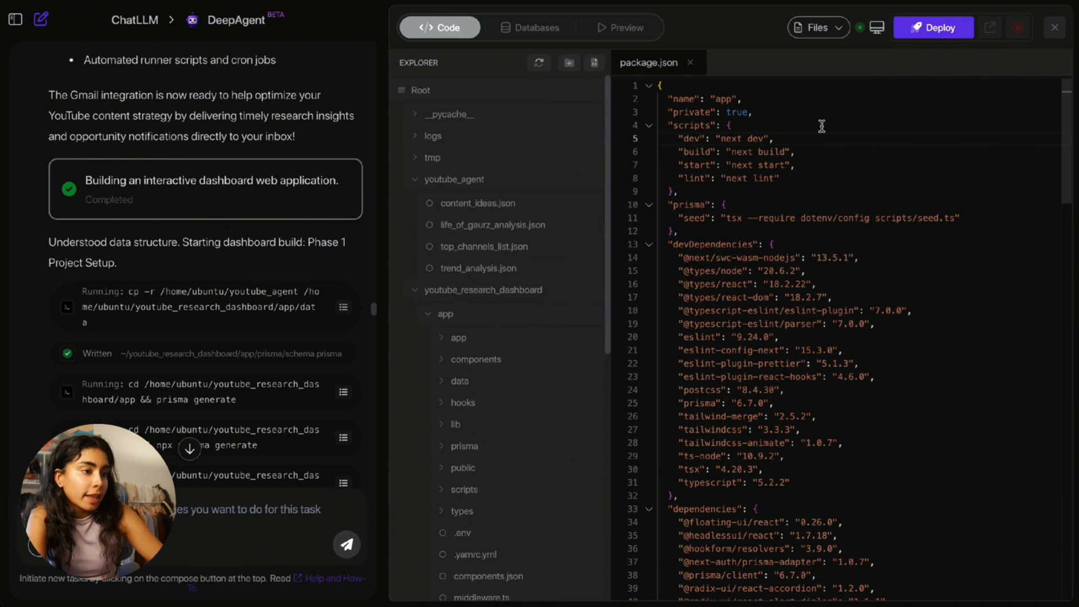
{"action": "scroll", "scroll_direction": "down", "scroll_amount": 3}
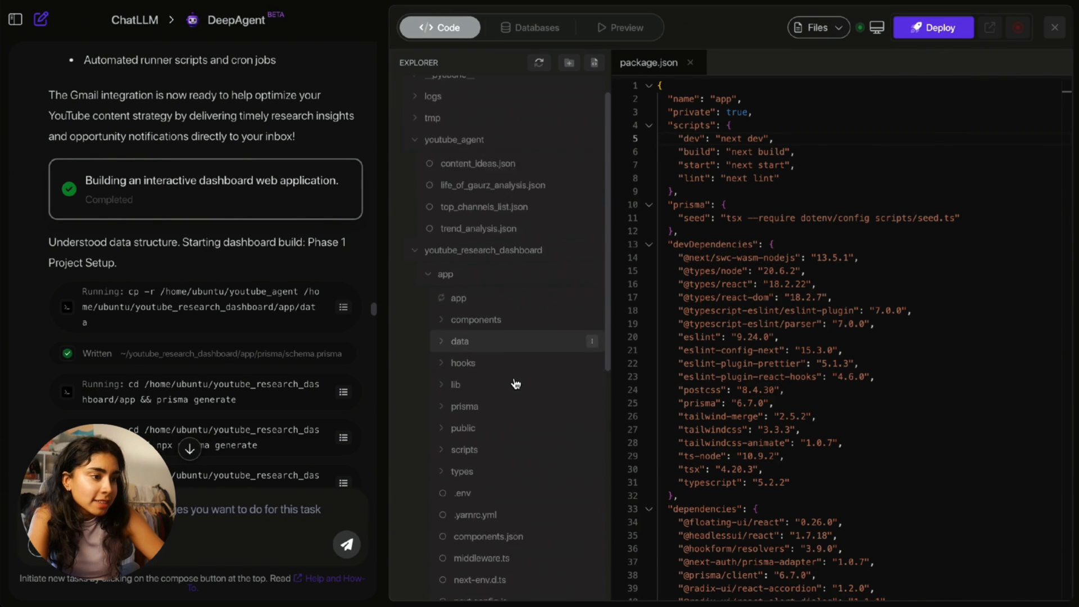
{"action": "left_click", "coordinate": [458, 298]}
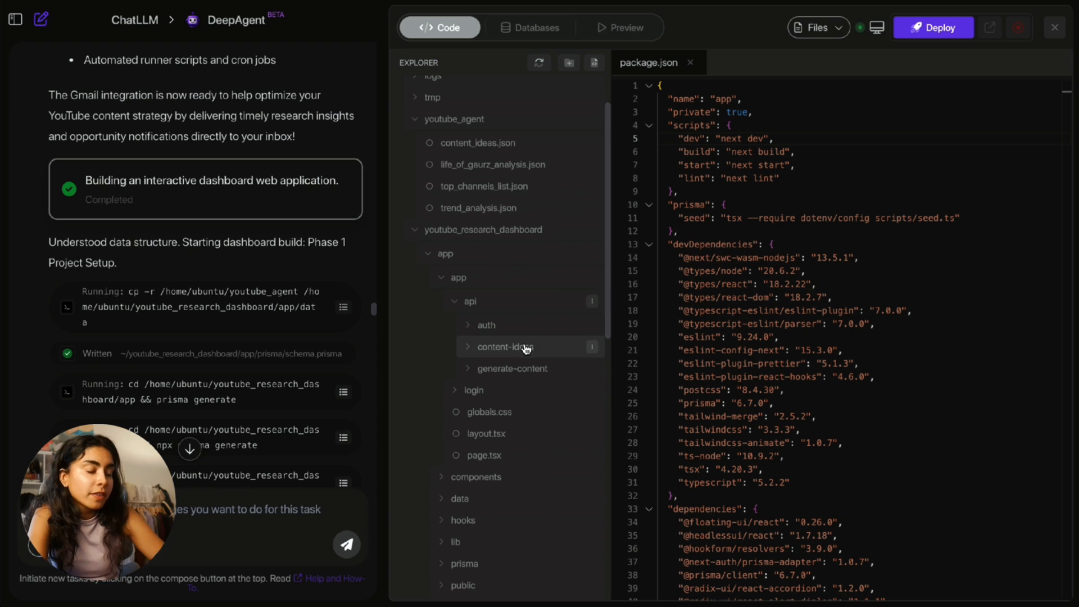
{"action": "scroll", "scroll_direction": "down", "scroll_amount": 3}
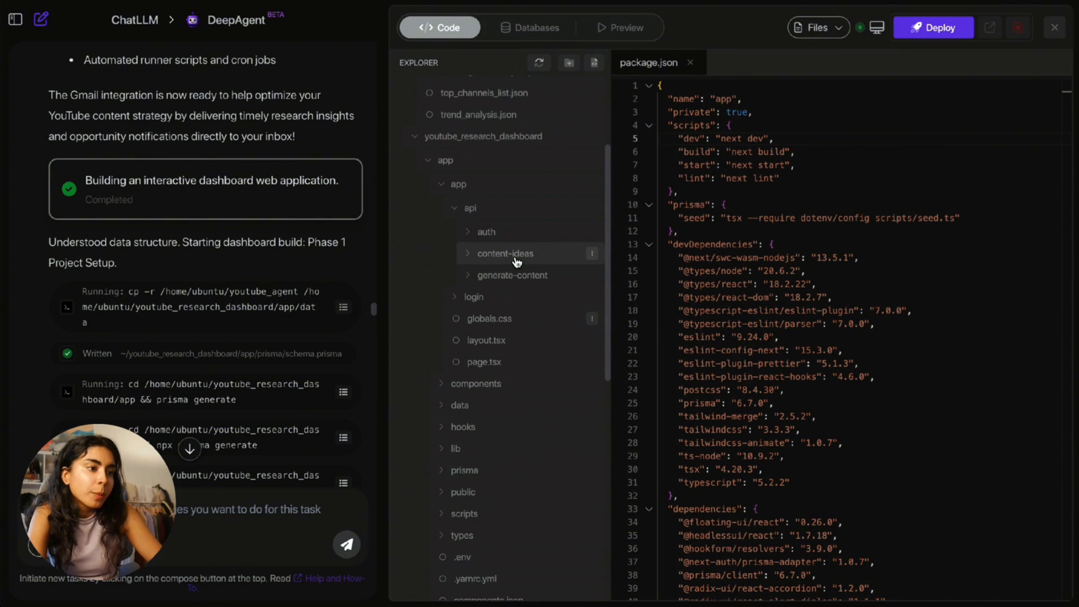
{"action": "mouse_move", "coordinate": [529, 275]}
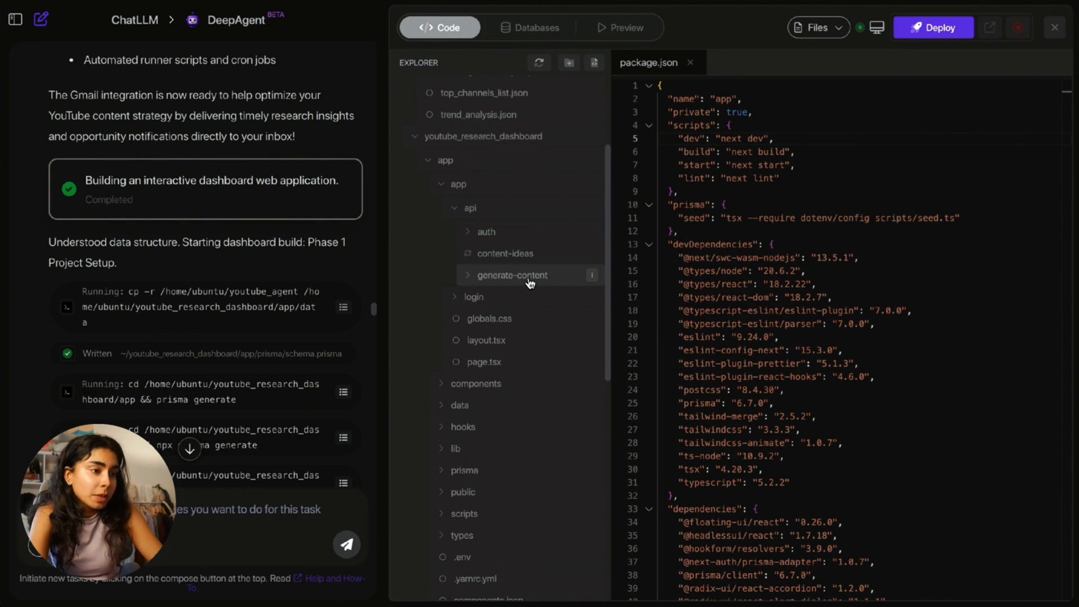
{"action": "left_click", "coordinate": [505, 254]}
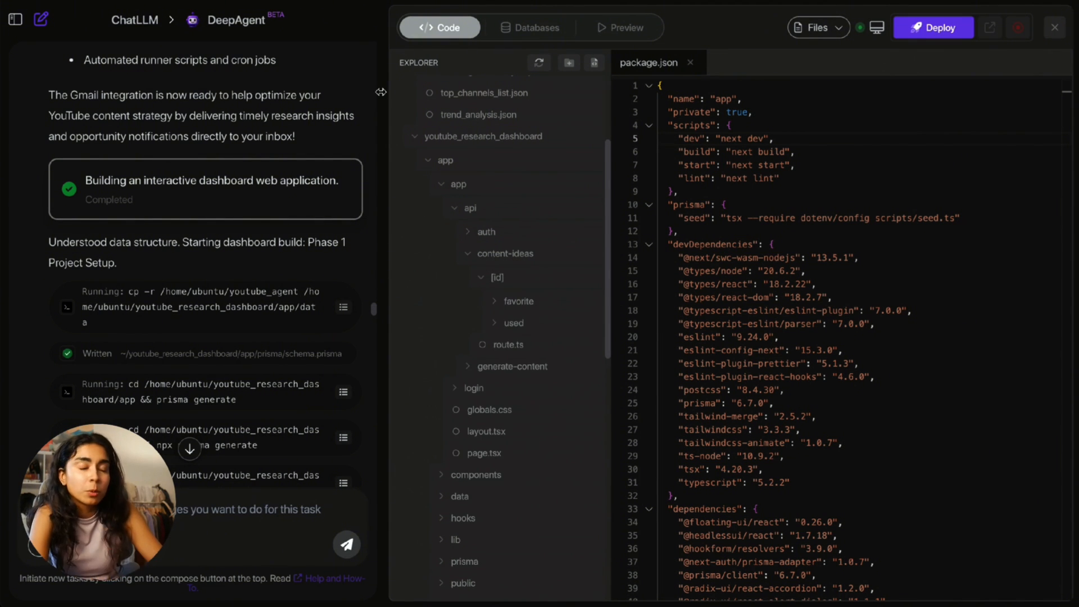